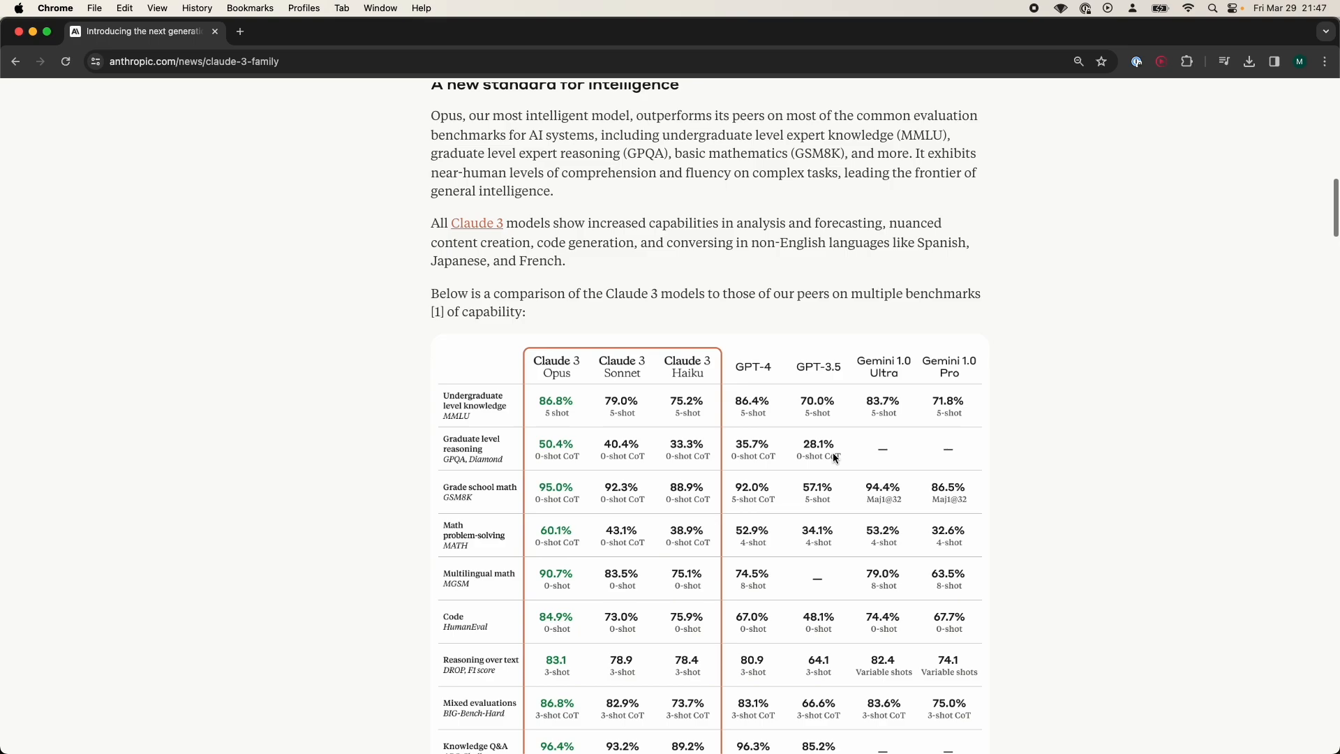
Install langchain-anthropic via pip install -qU, retry after the typo, and create app.py
scroll(down, 3)
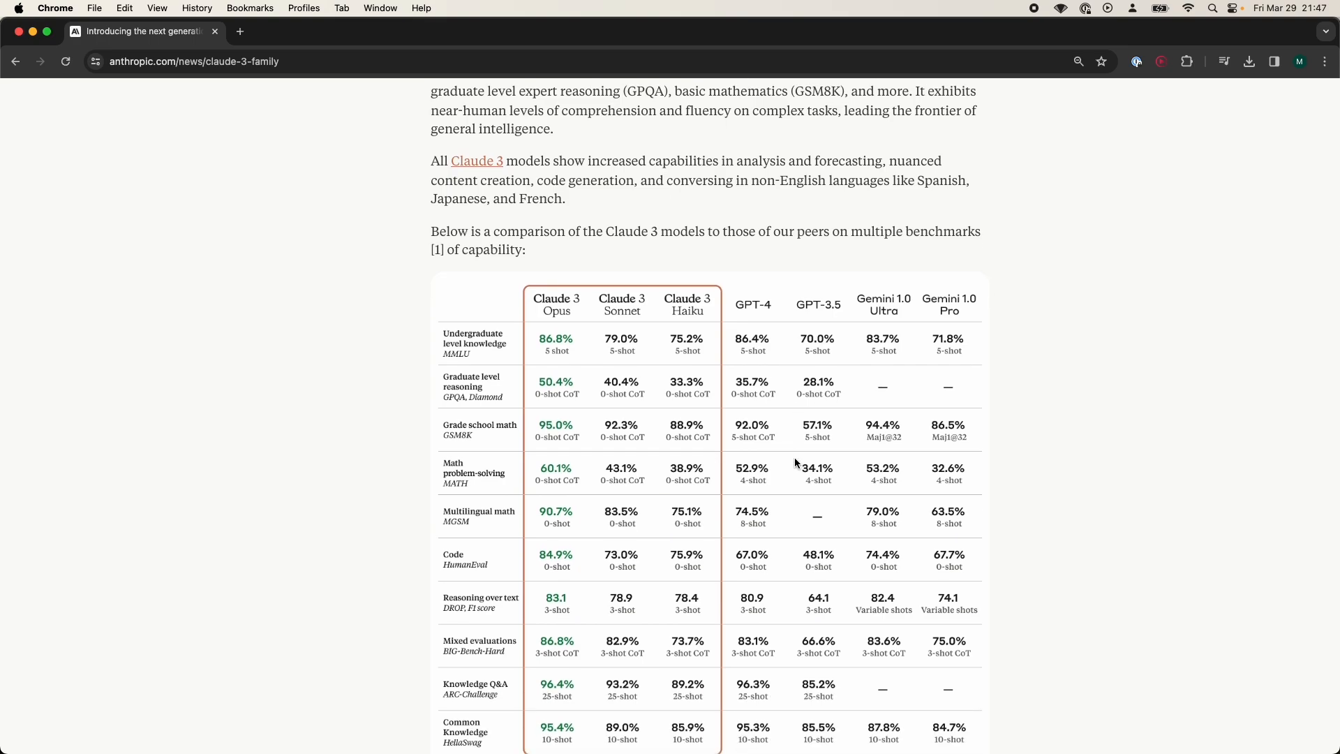
scroll(down, 3)
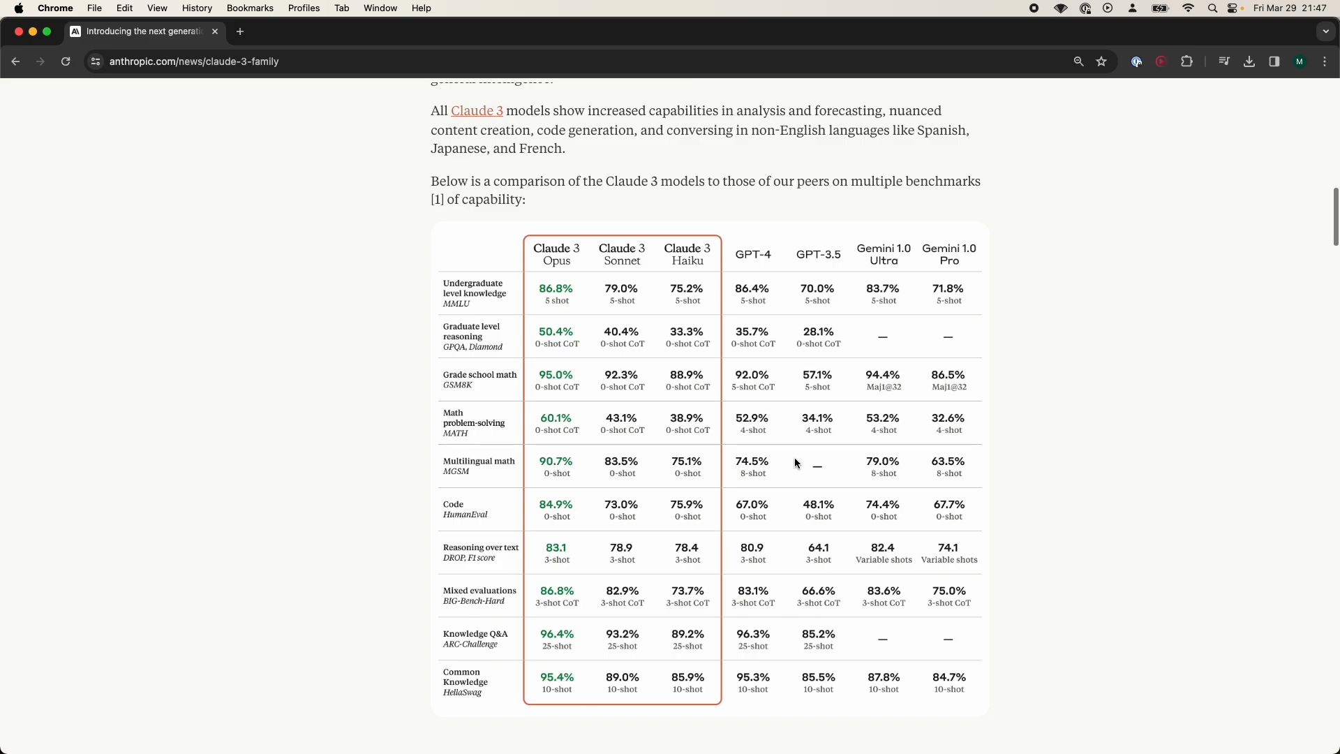
scroll(down, 3)
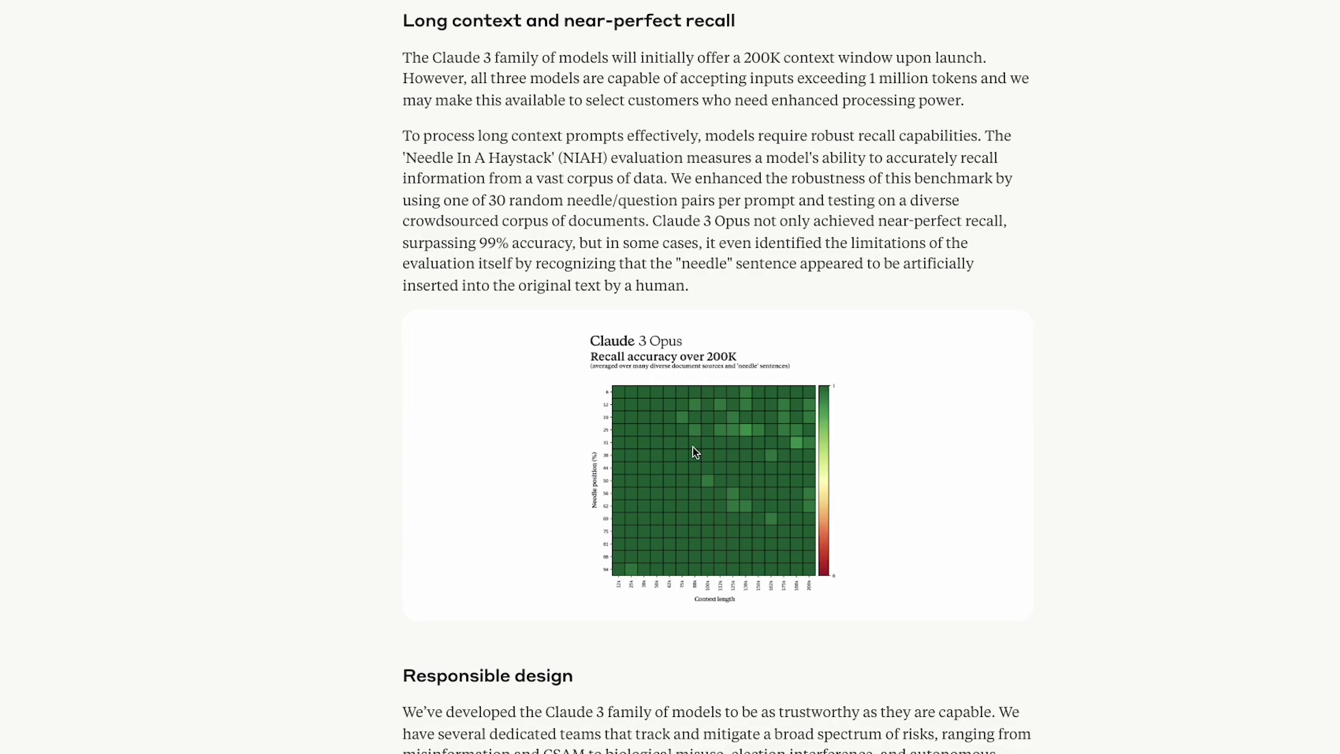
scroll(down, 3)
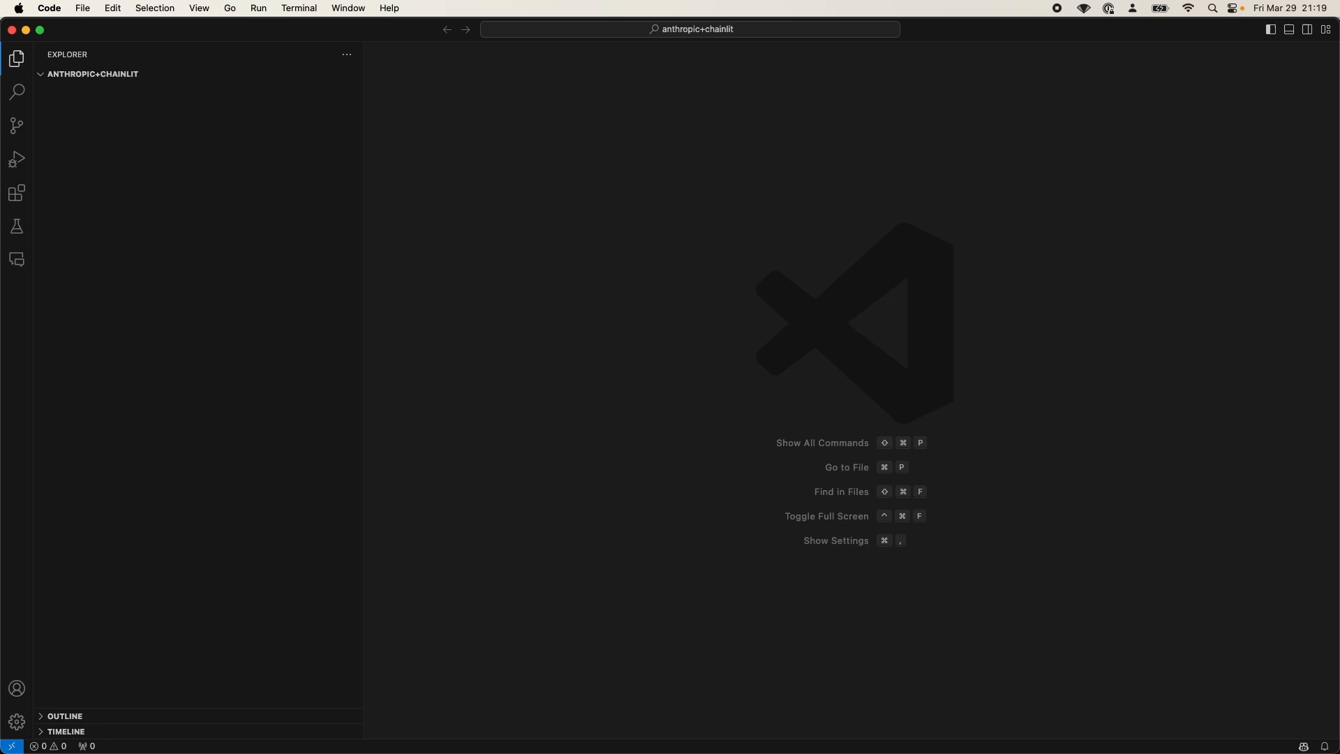
mouse_move(533, 722)
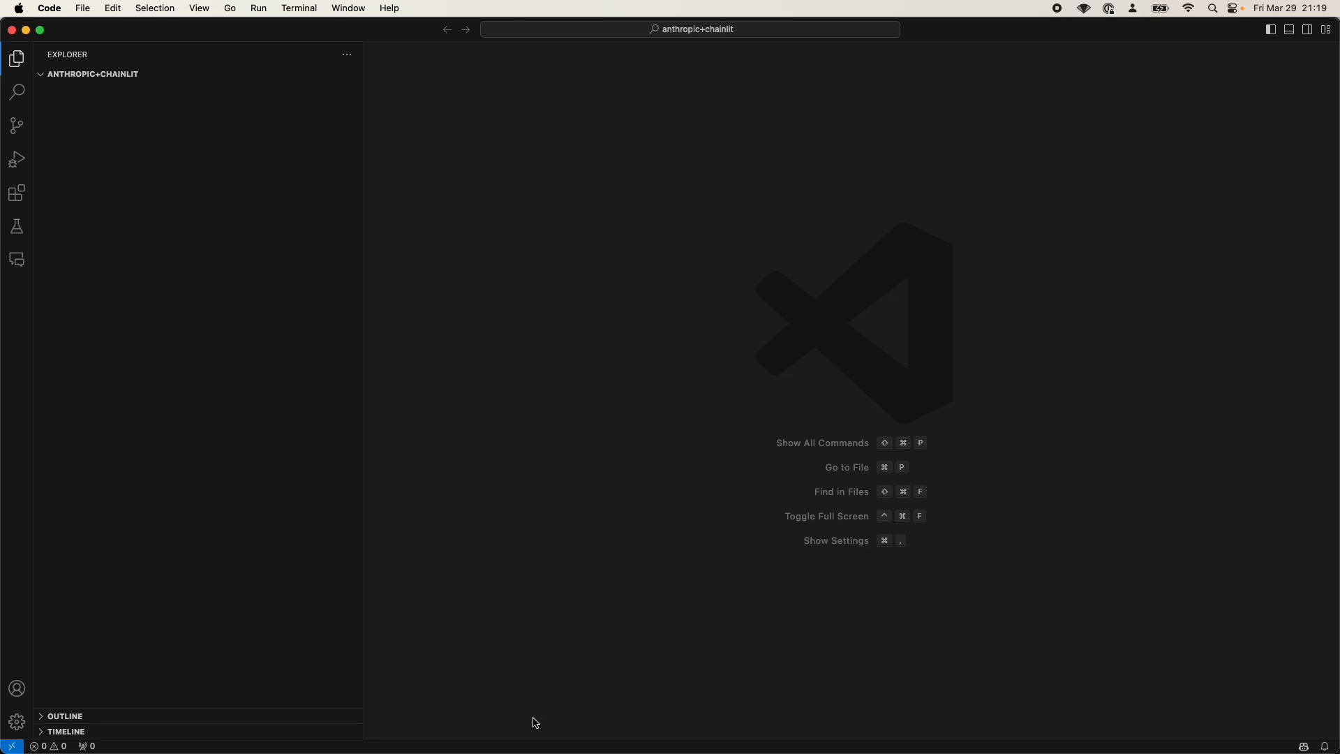
mouse_move(560, 674)
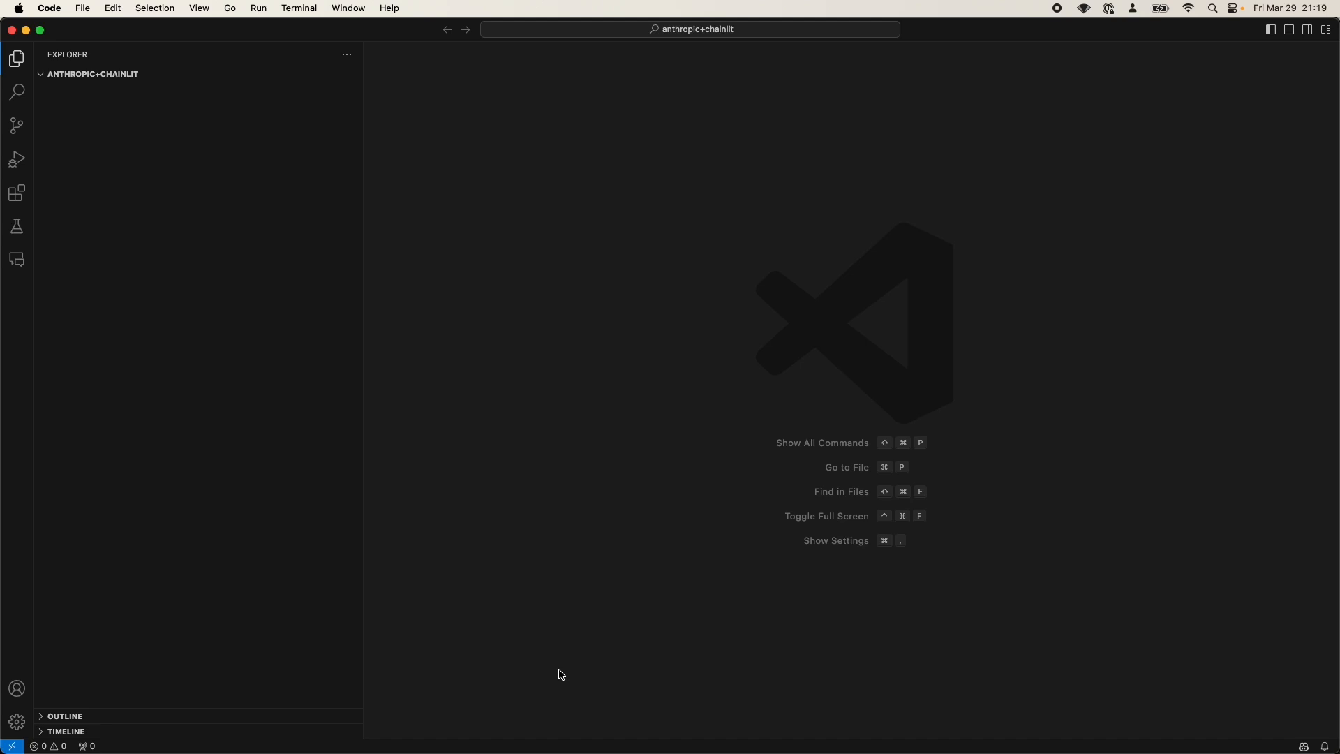
mouse_move(532, 579)
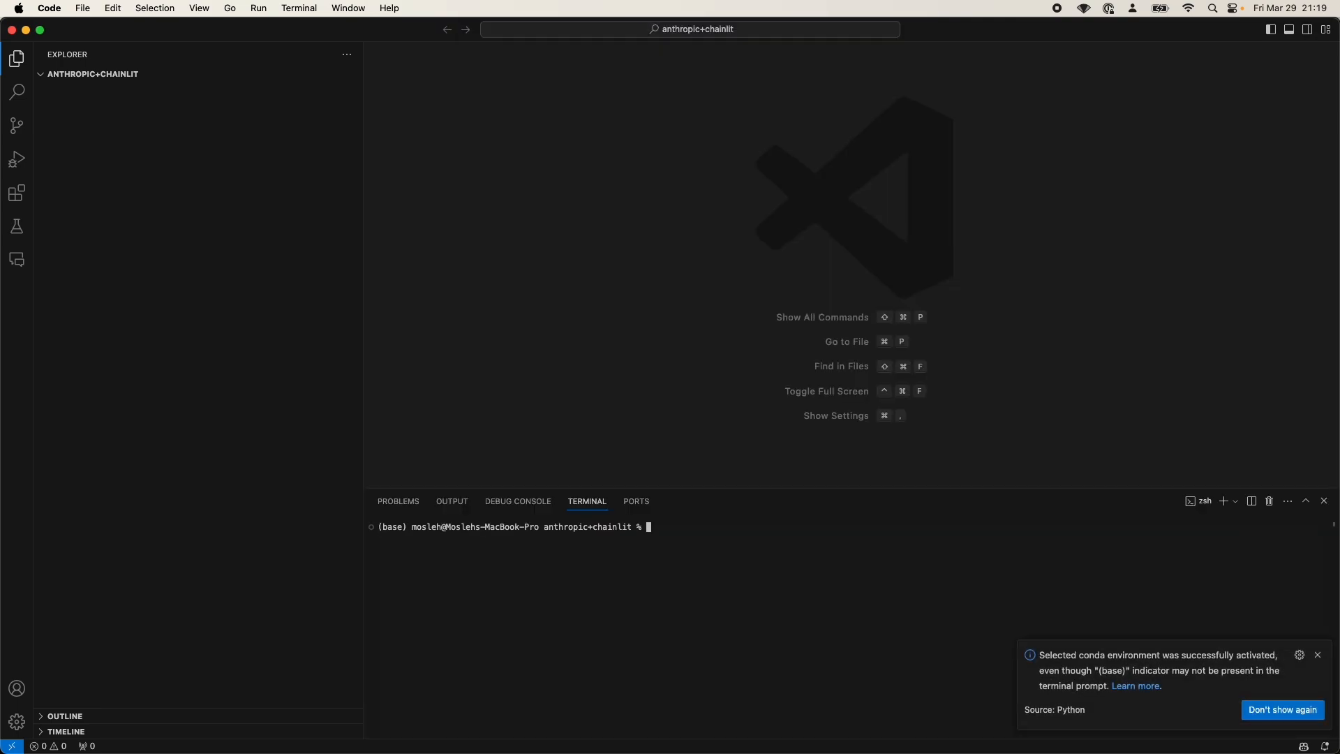
text(pip i)
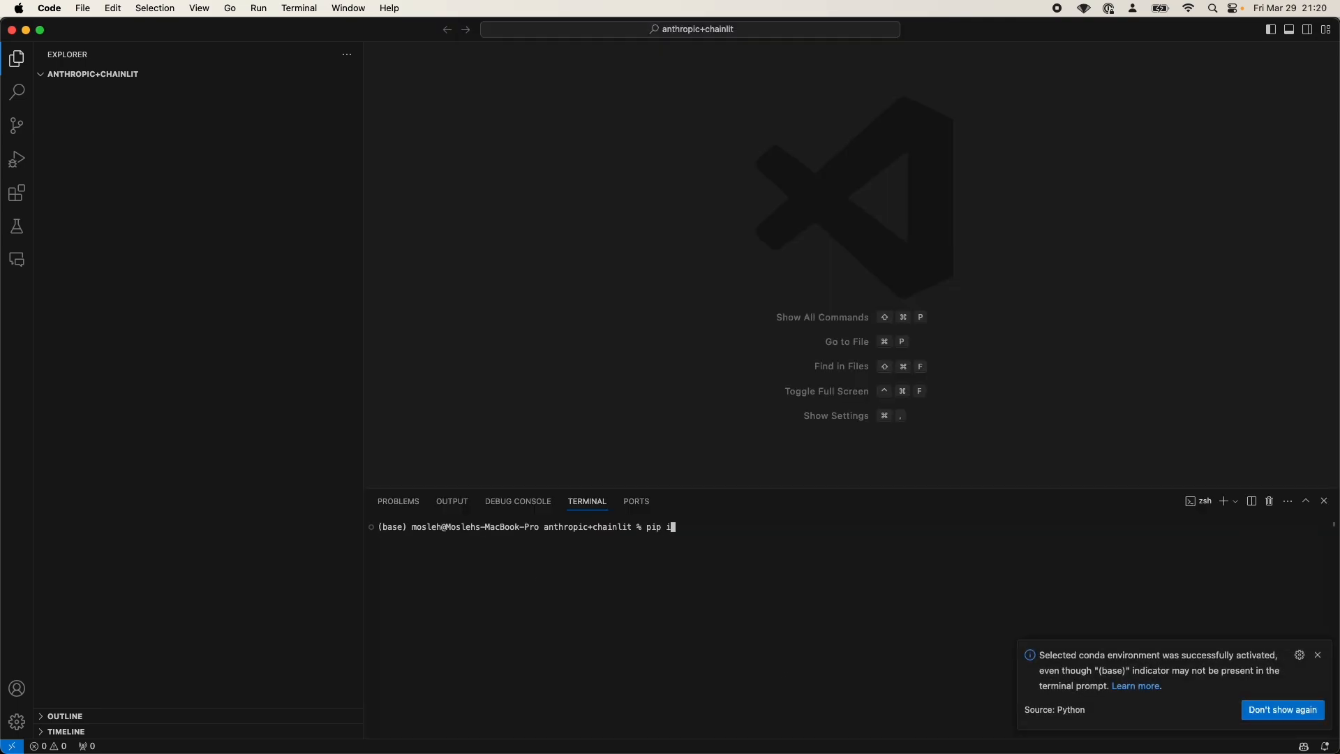
text(nstall -qU langchain-antropic)
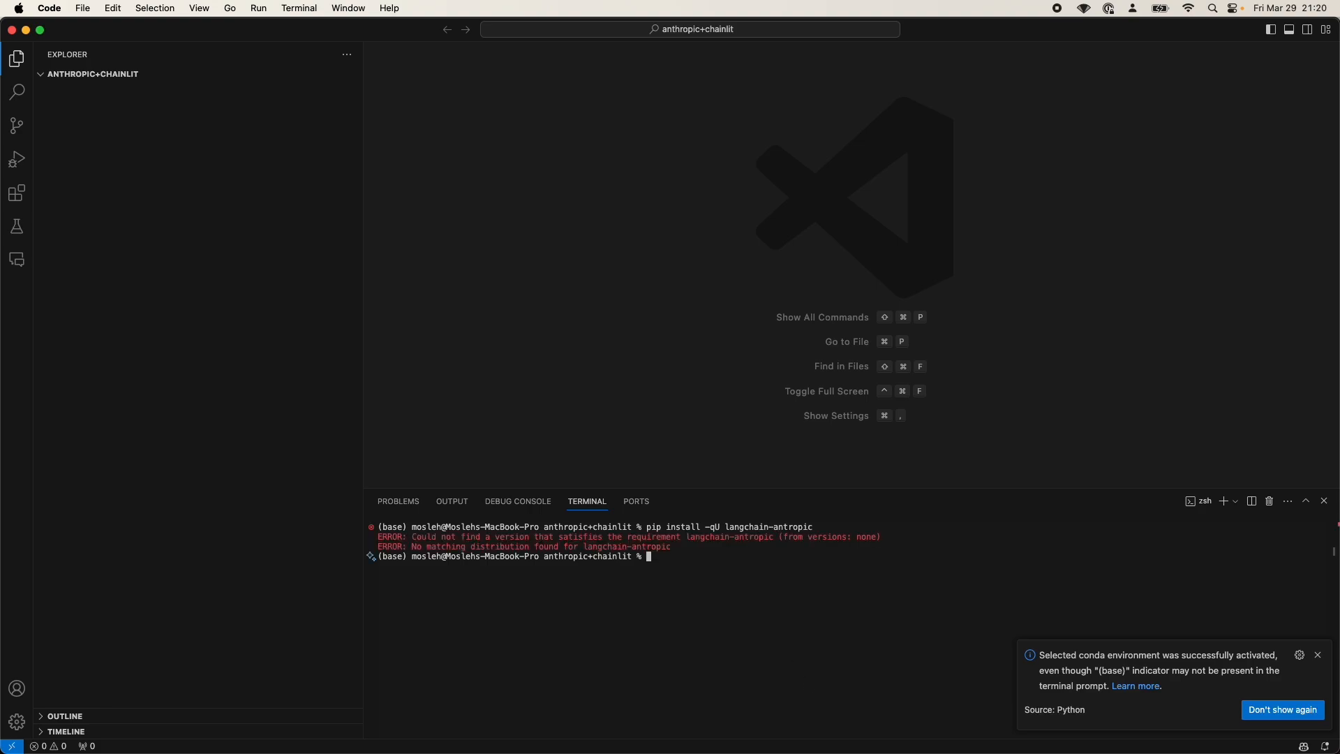
click(1316, 655)
text(pip install -qU langchain-anthropic)
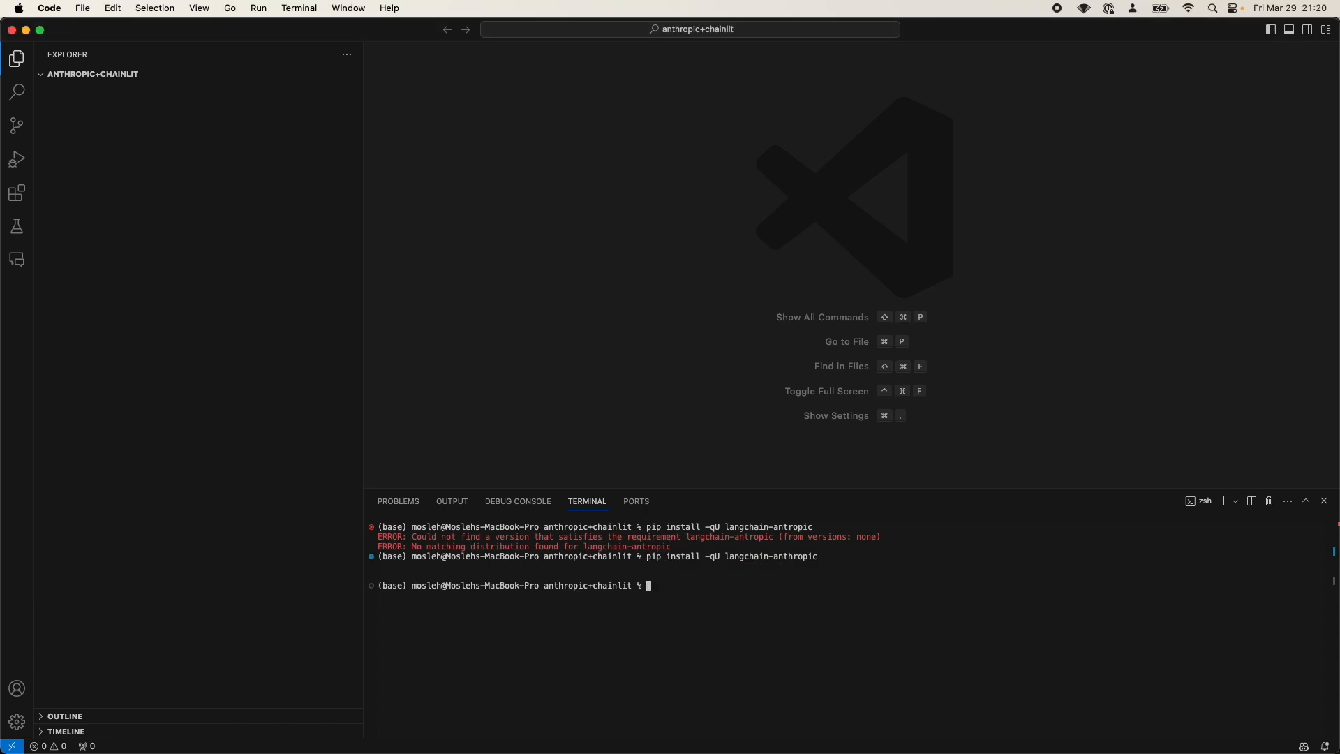
click(302, 75)
text(app.py)
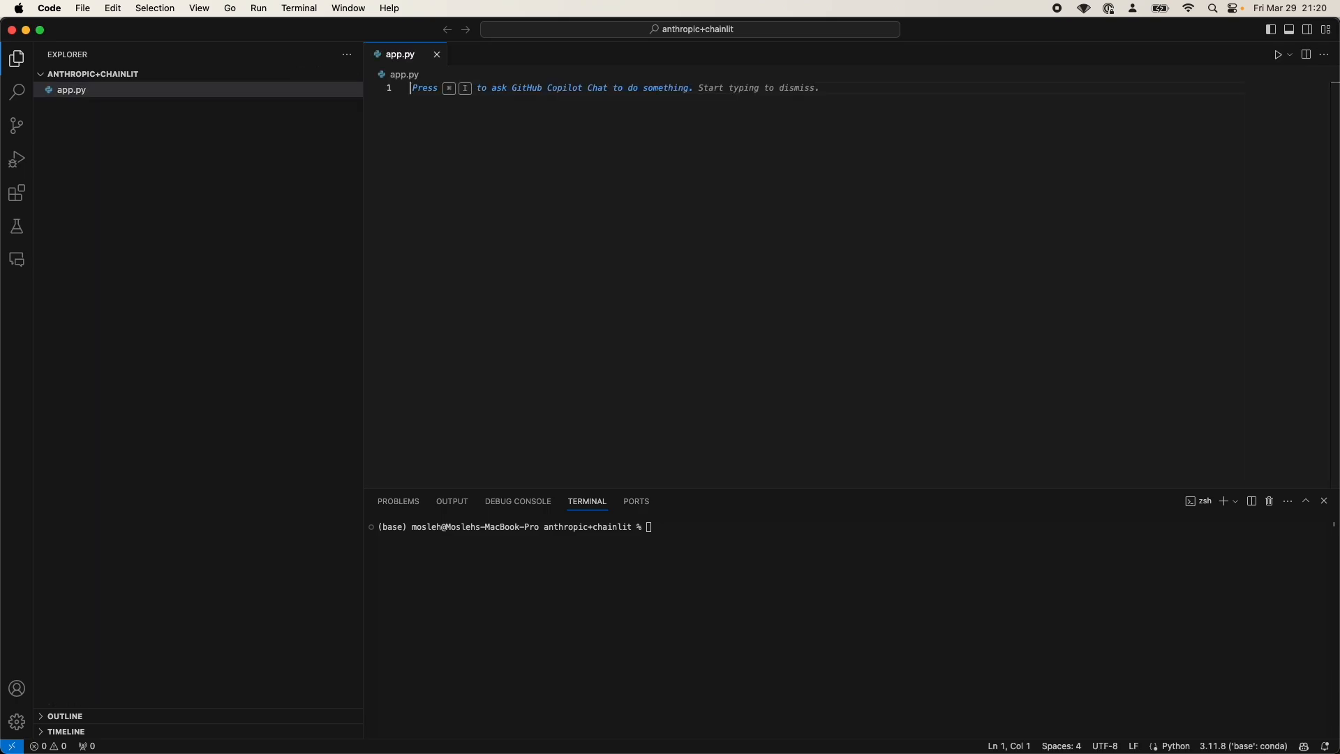
Write 'import os', 'from langchain_anthropic import ChatAnthropic' and 'from langchain_core.prompts import ChatPromptTemplate'
text(import os)
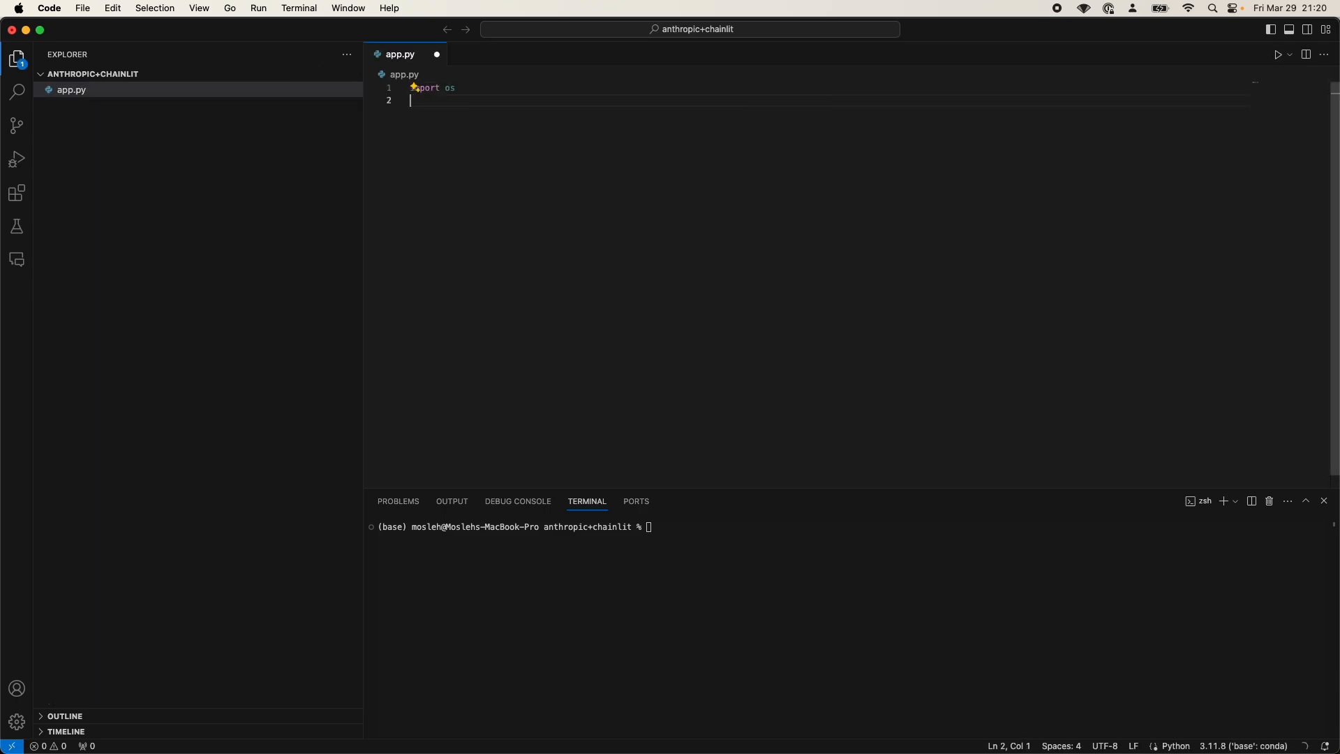
text(imp)
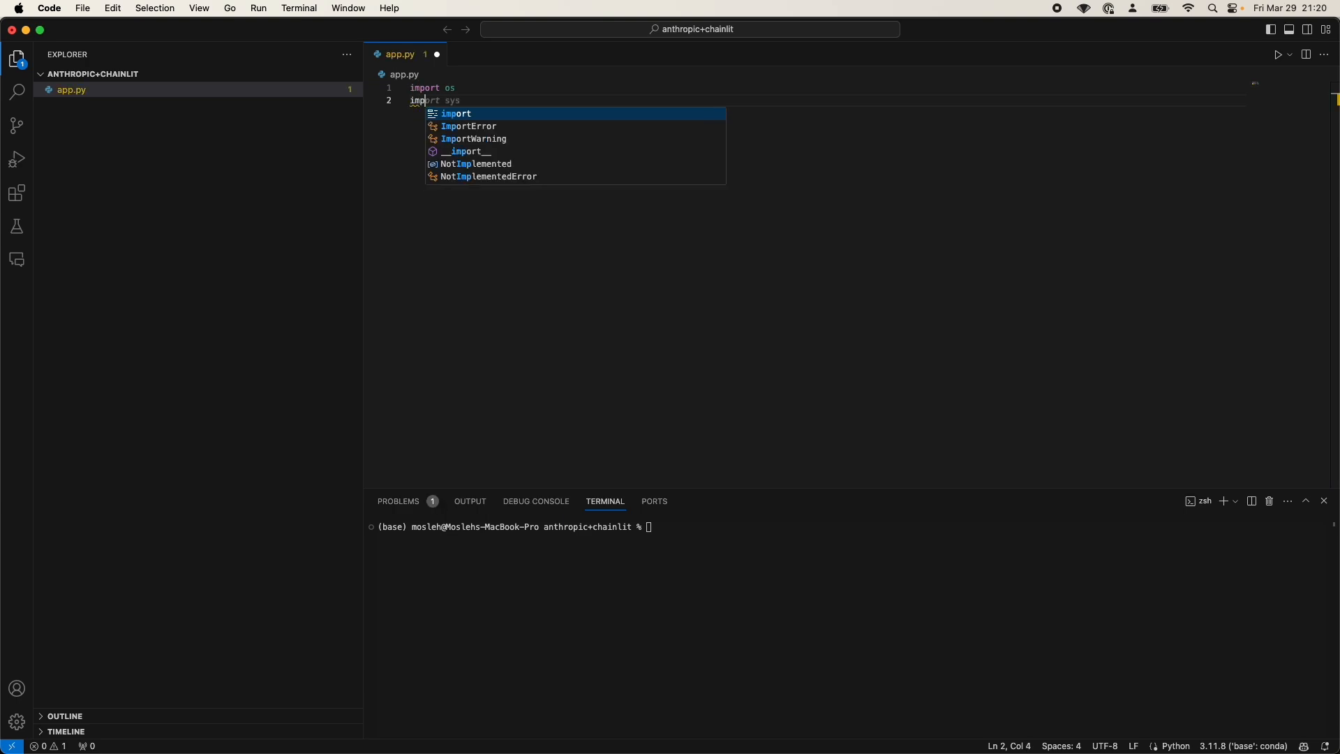
text(from langchain_anthropic)
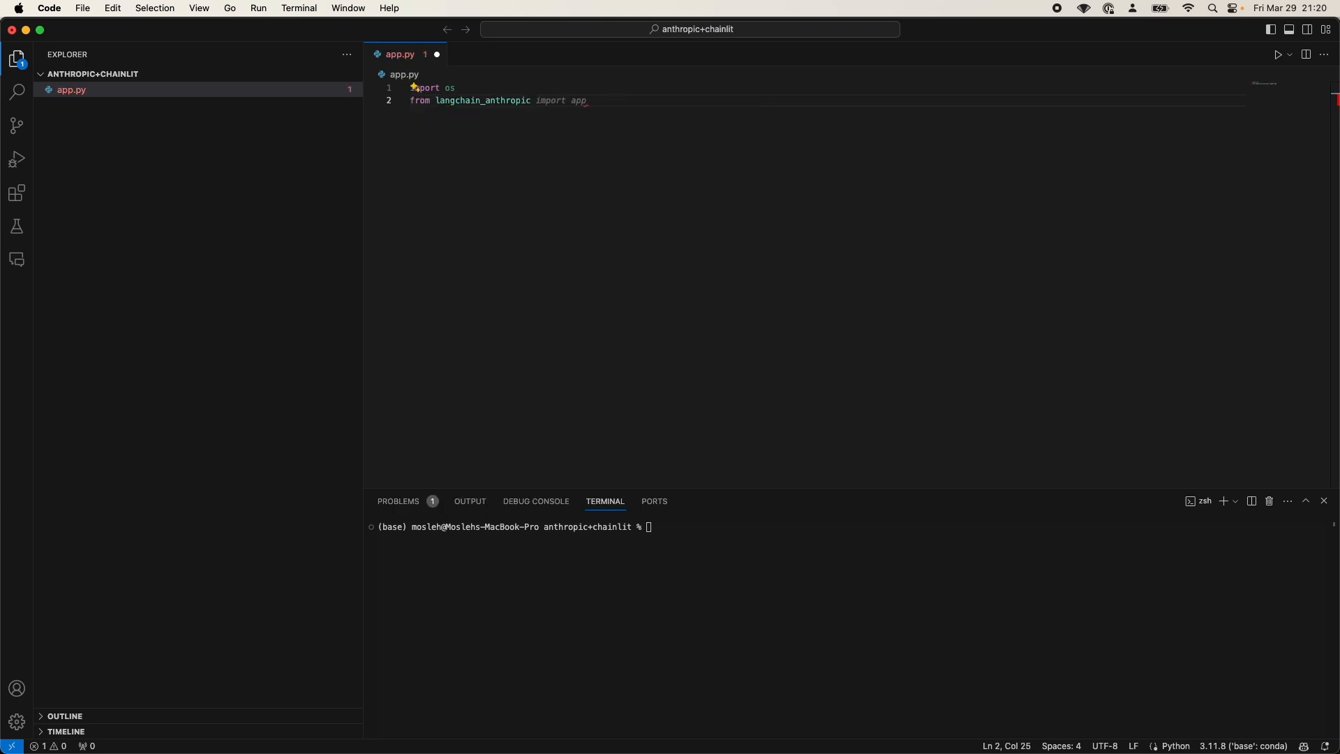
text(im)
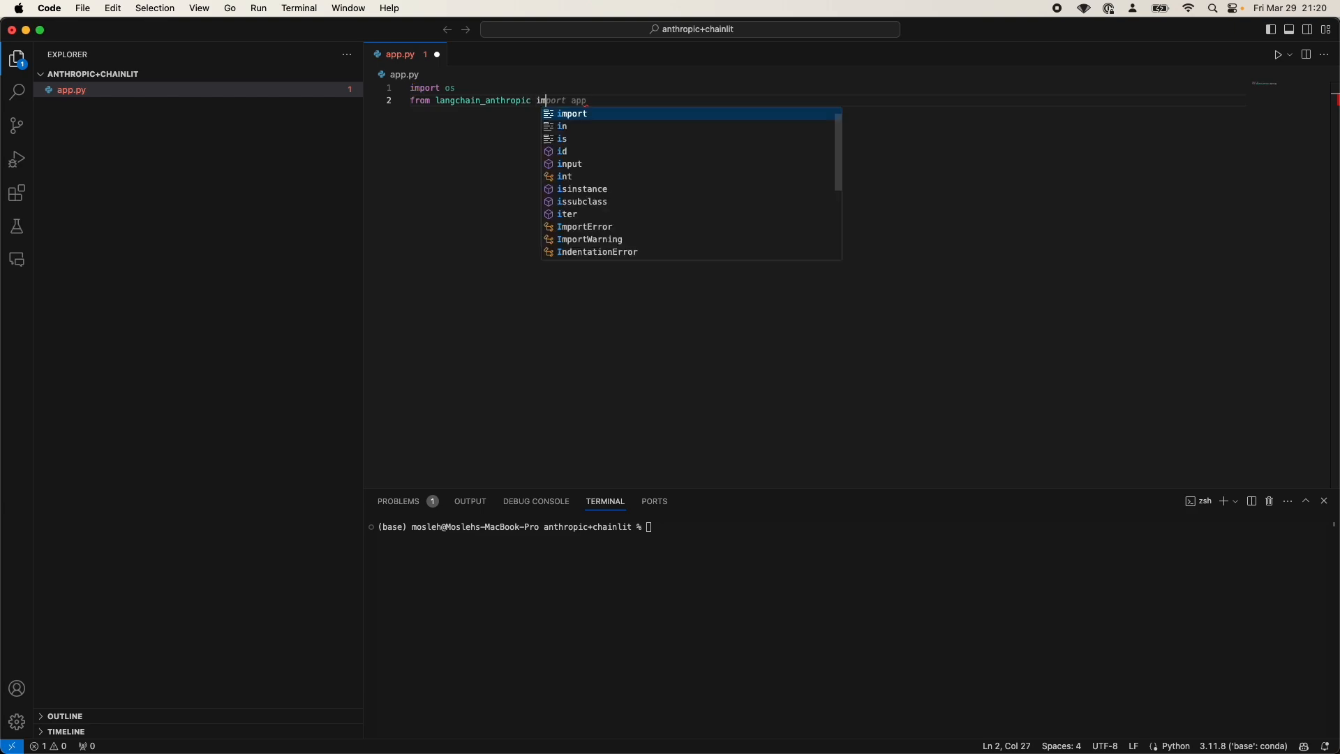
text(Ca)
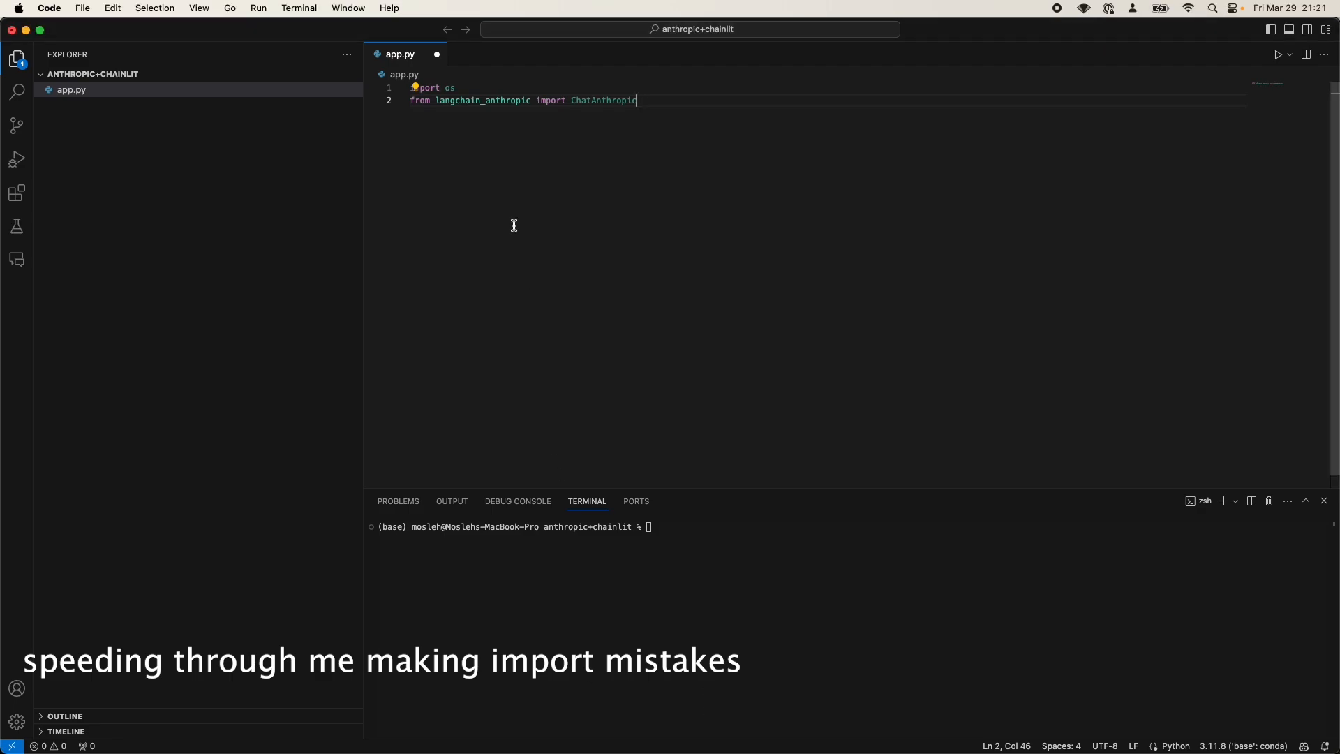
text(from lanchain_core.prompts import ChatPromptTemplate)
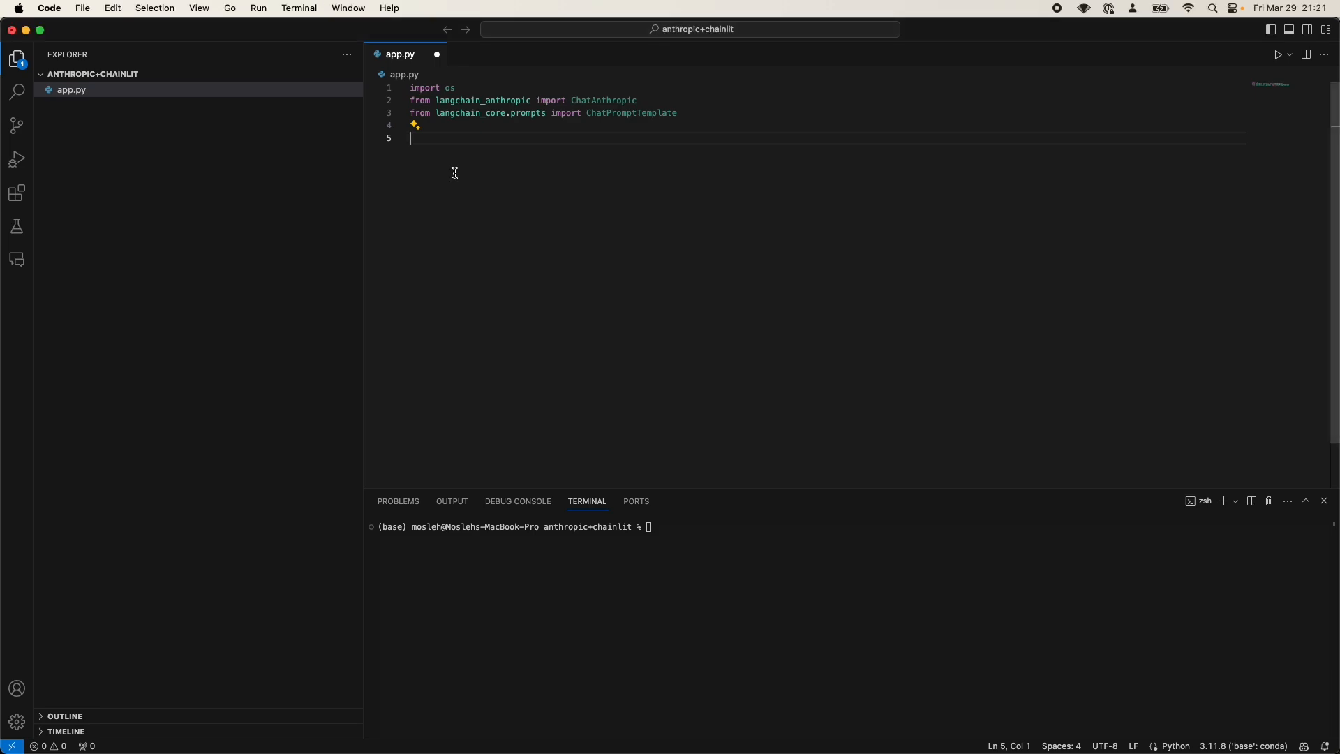
Add ANTHROPIC_API_KEY = os.getenv("ANTHROPIC_API_KEY") and begin a 'chat = ChatAnthropic' line
text(A)
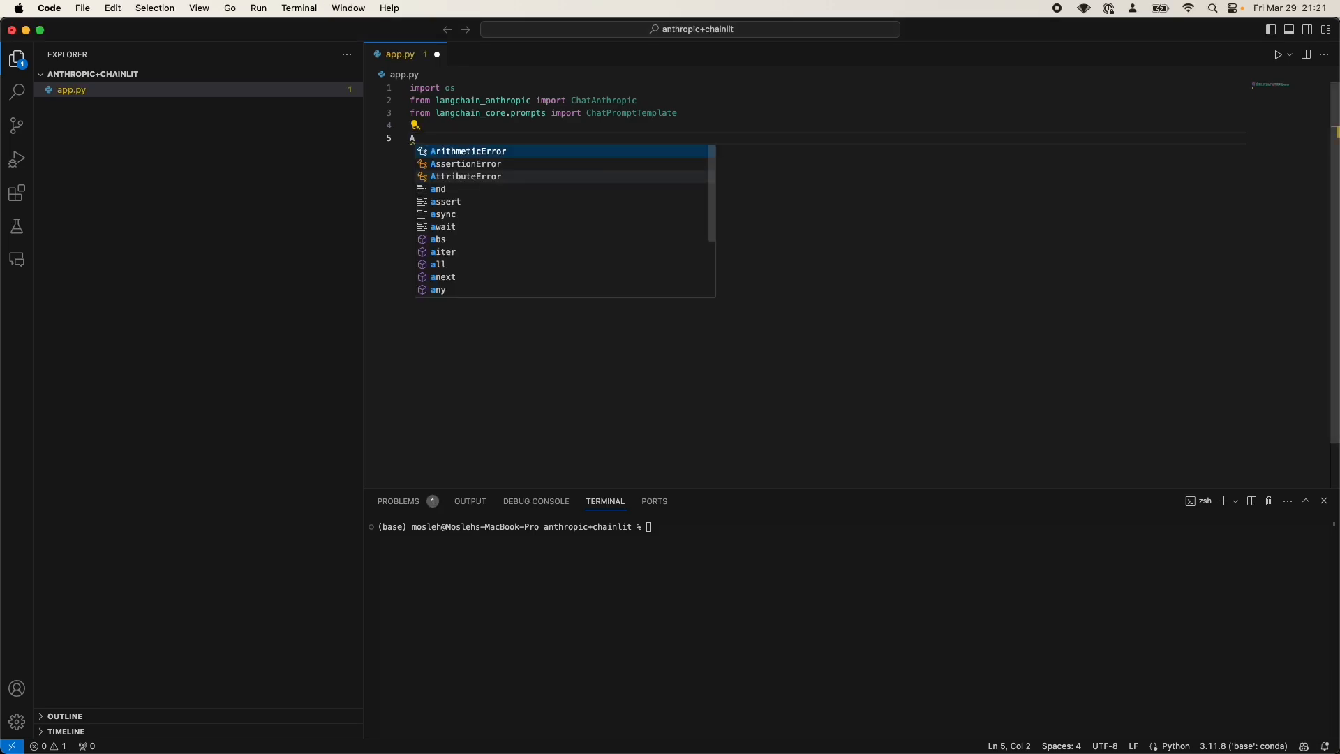
text(N)
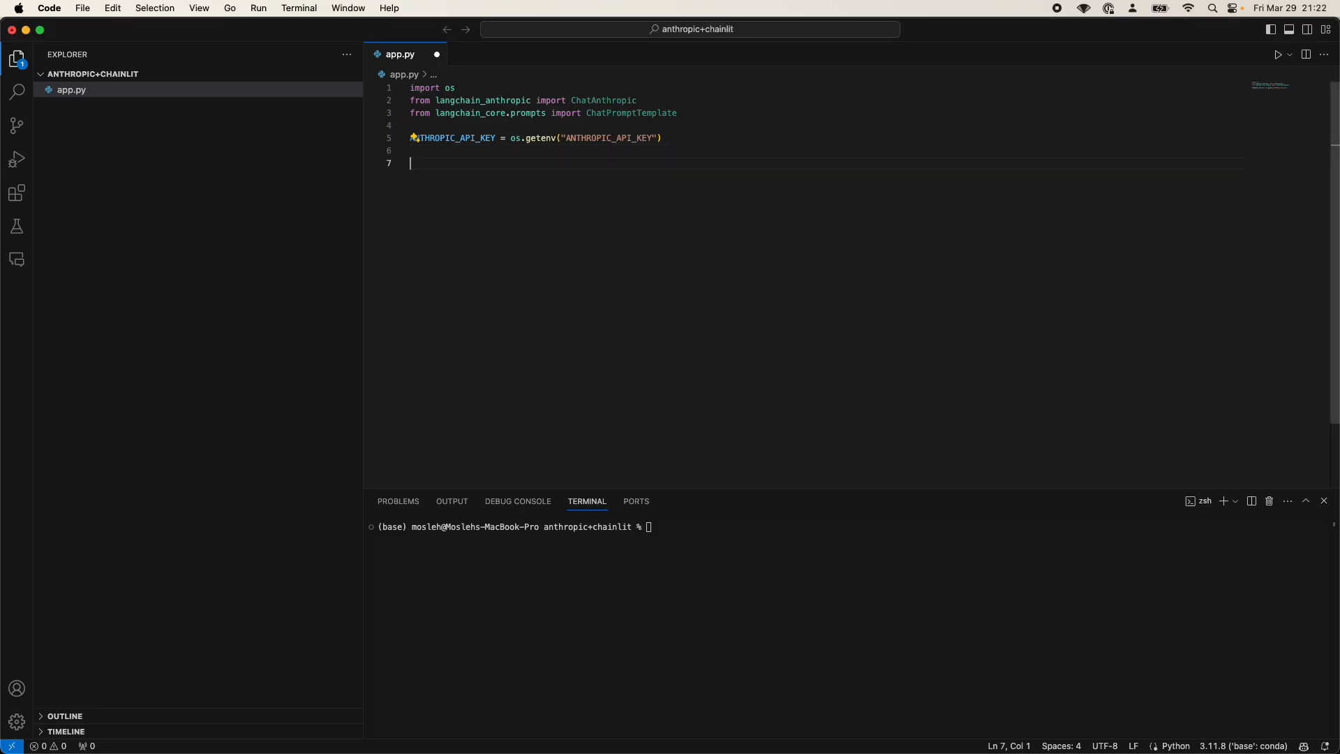
text(chat = Ch)
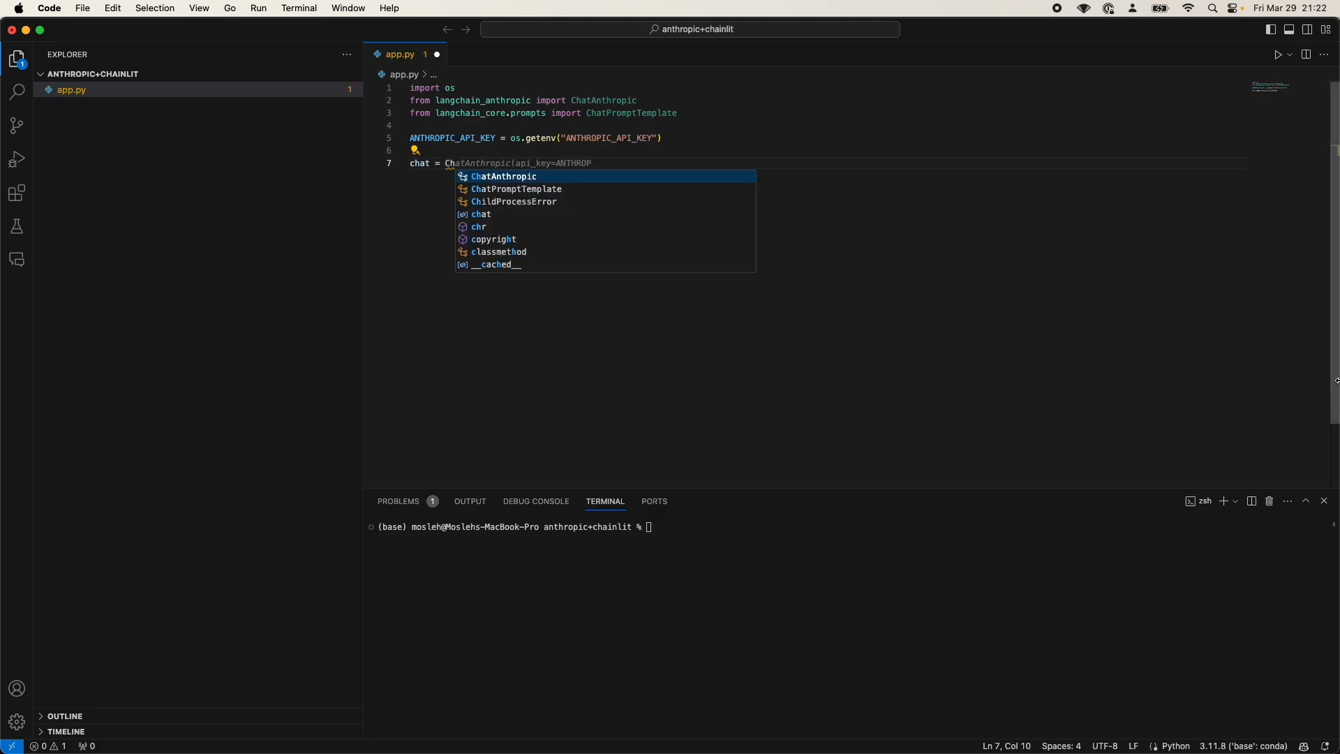
Define chat = ChatAnthropic(temperature=0, model_name="claude-3-opus-20240229")
click(1108, 9)
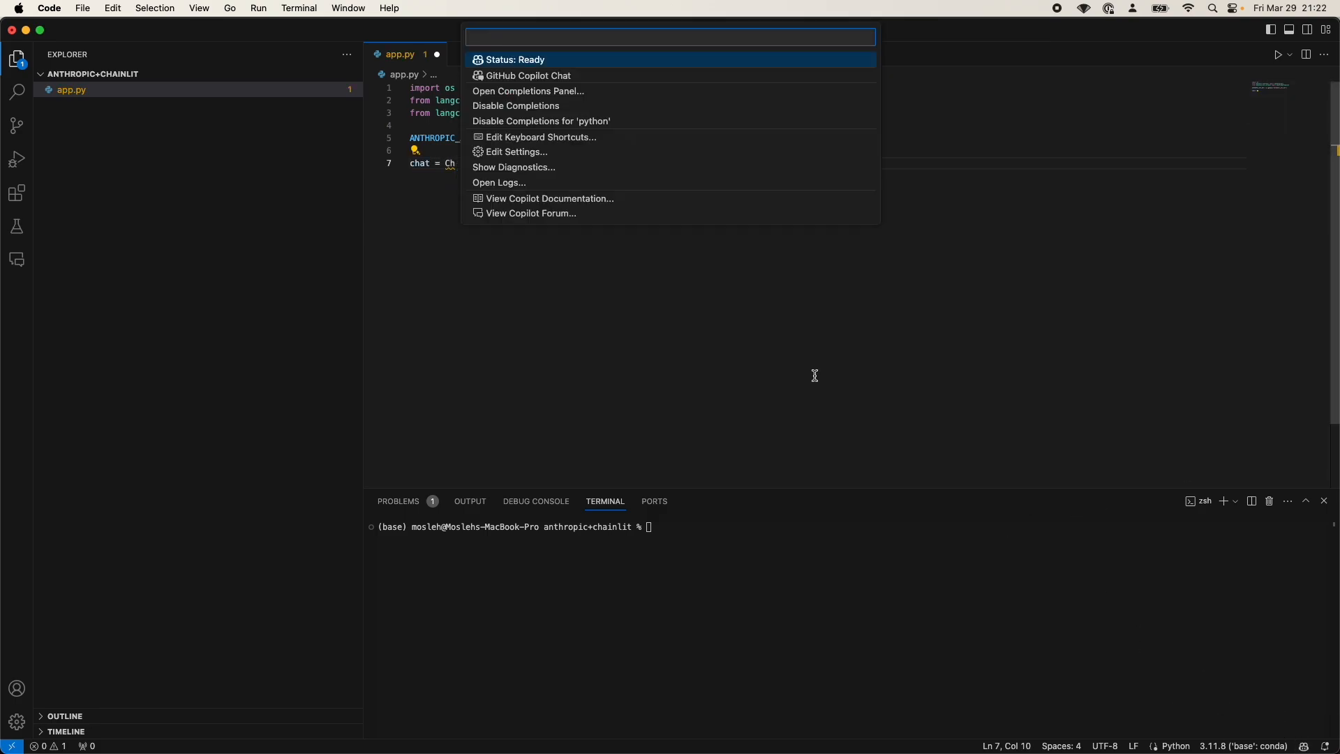
mouse_move(564, 105)
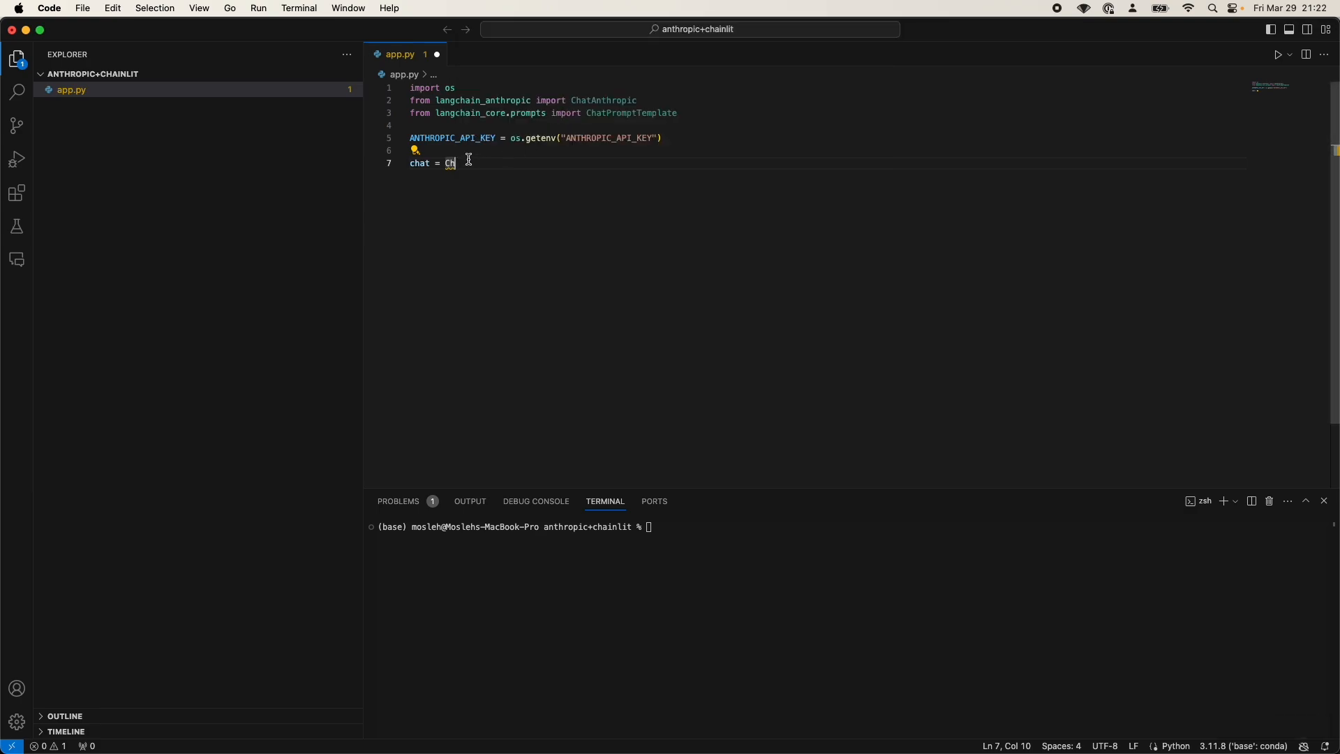
text(atAnthropic)
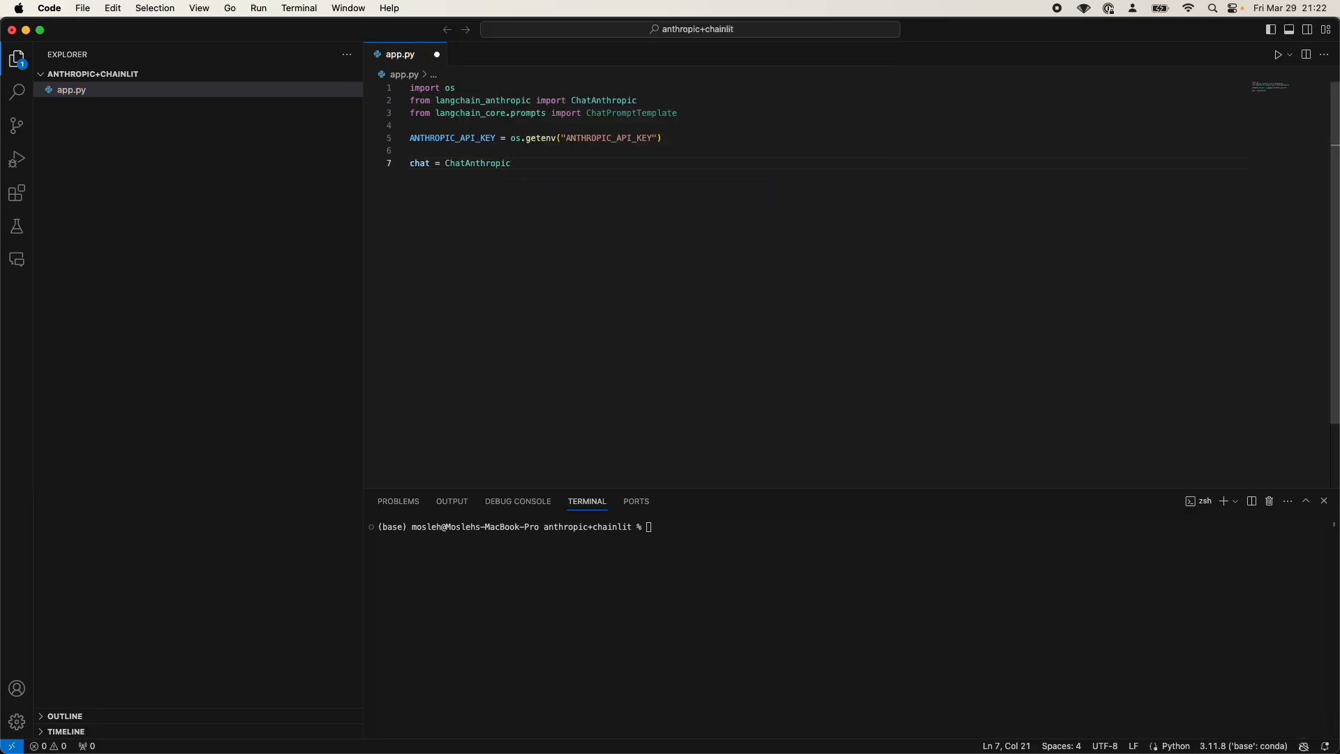
text((temperature=)
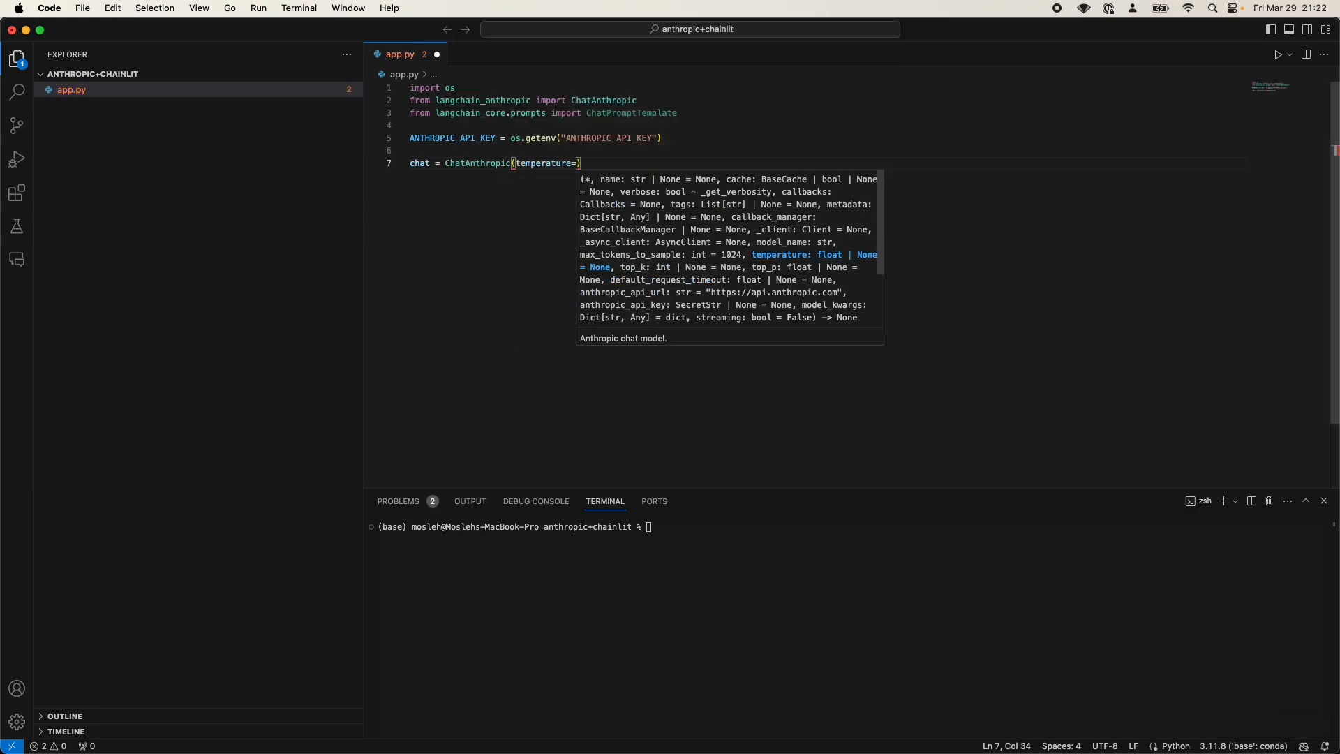
text(0, mod)
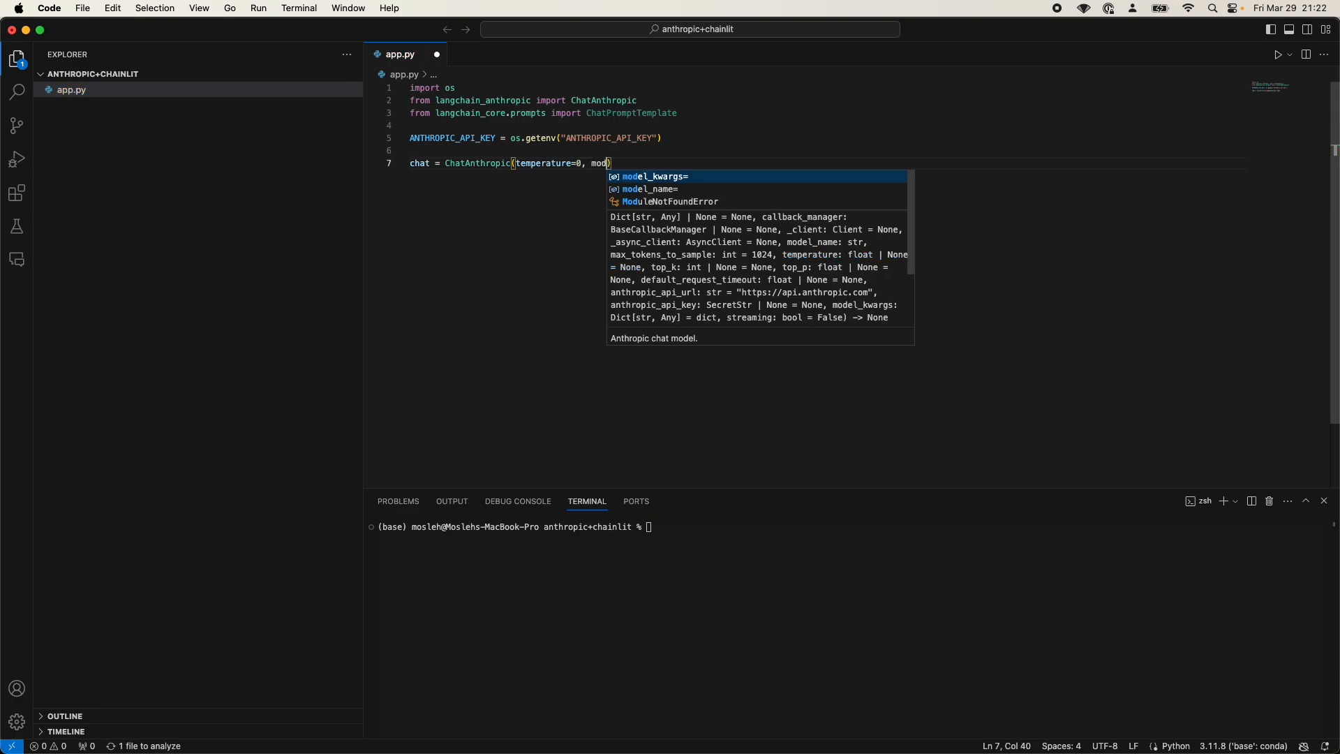
text(l_name=")
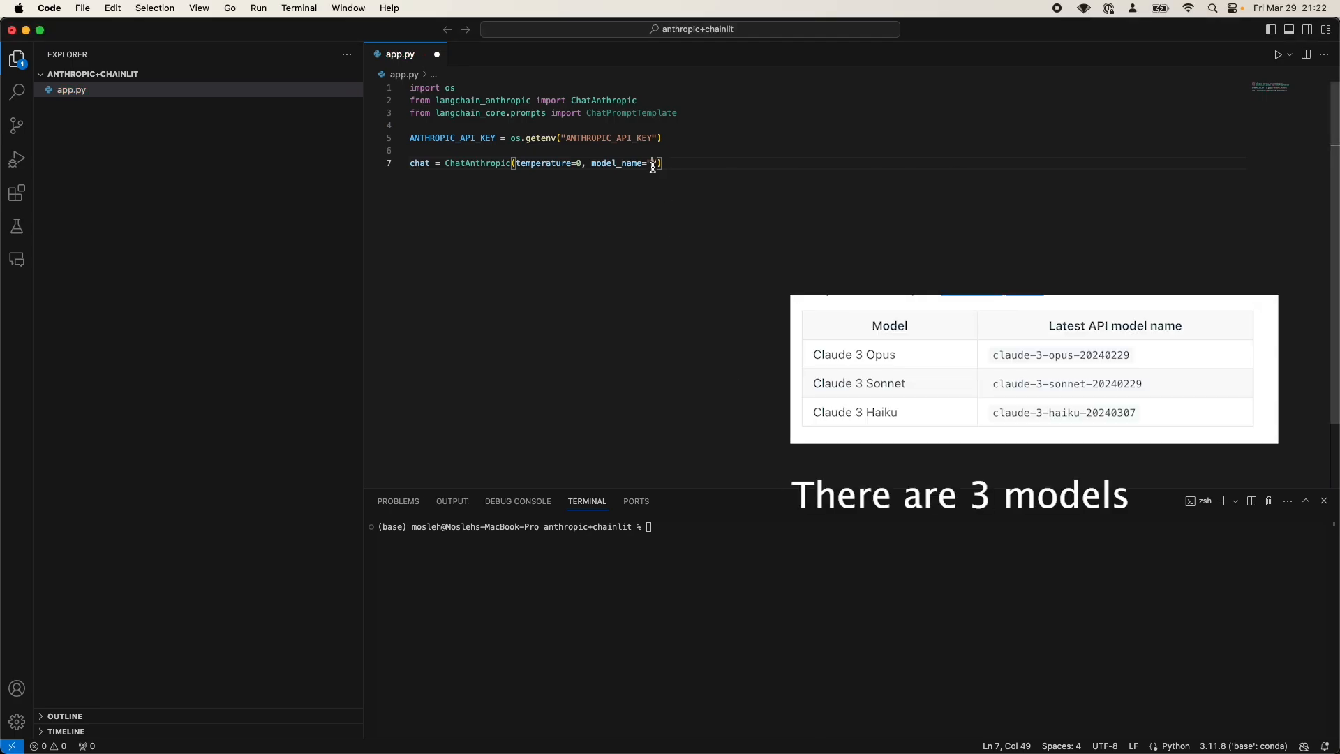
text(claude-3-opus-20240229")
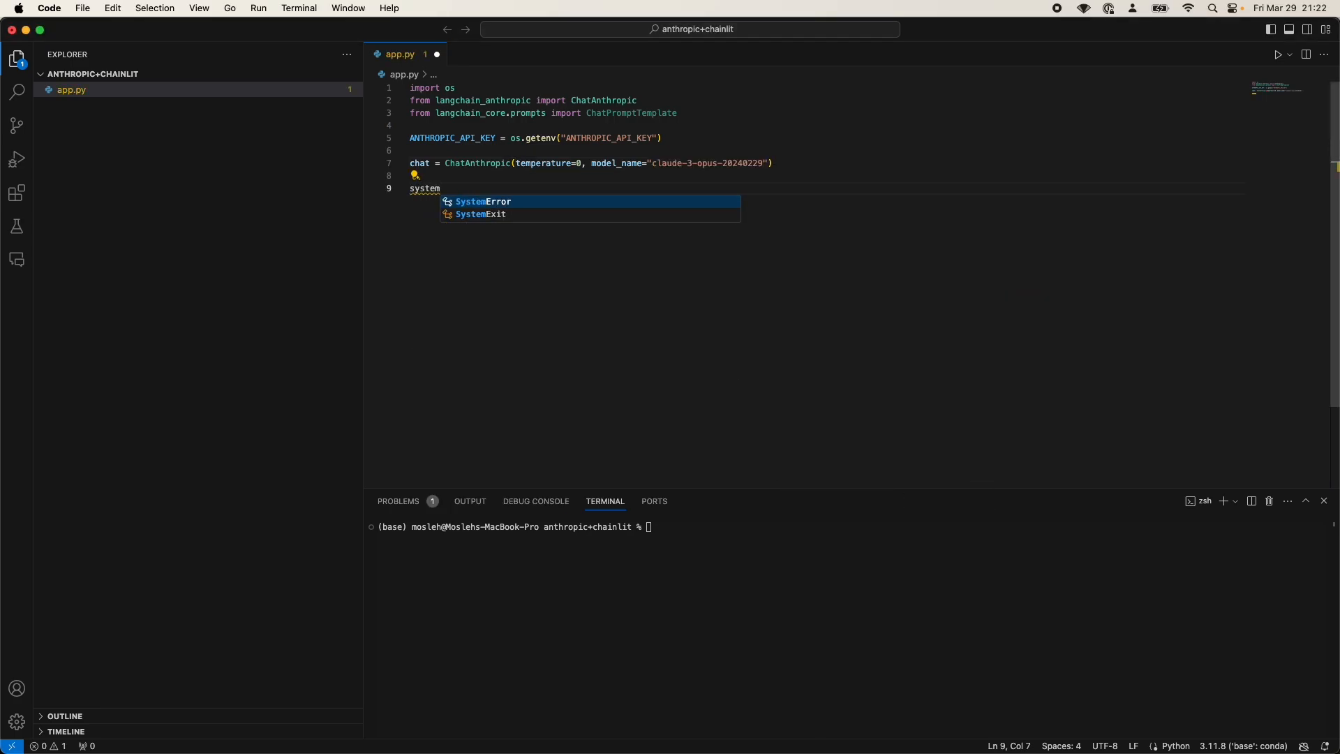
mouse_move(727, 403)
text(prompt = ChatPromptTemplate.from_messages()
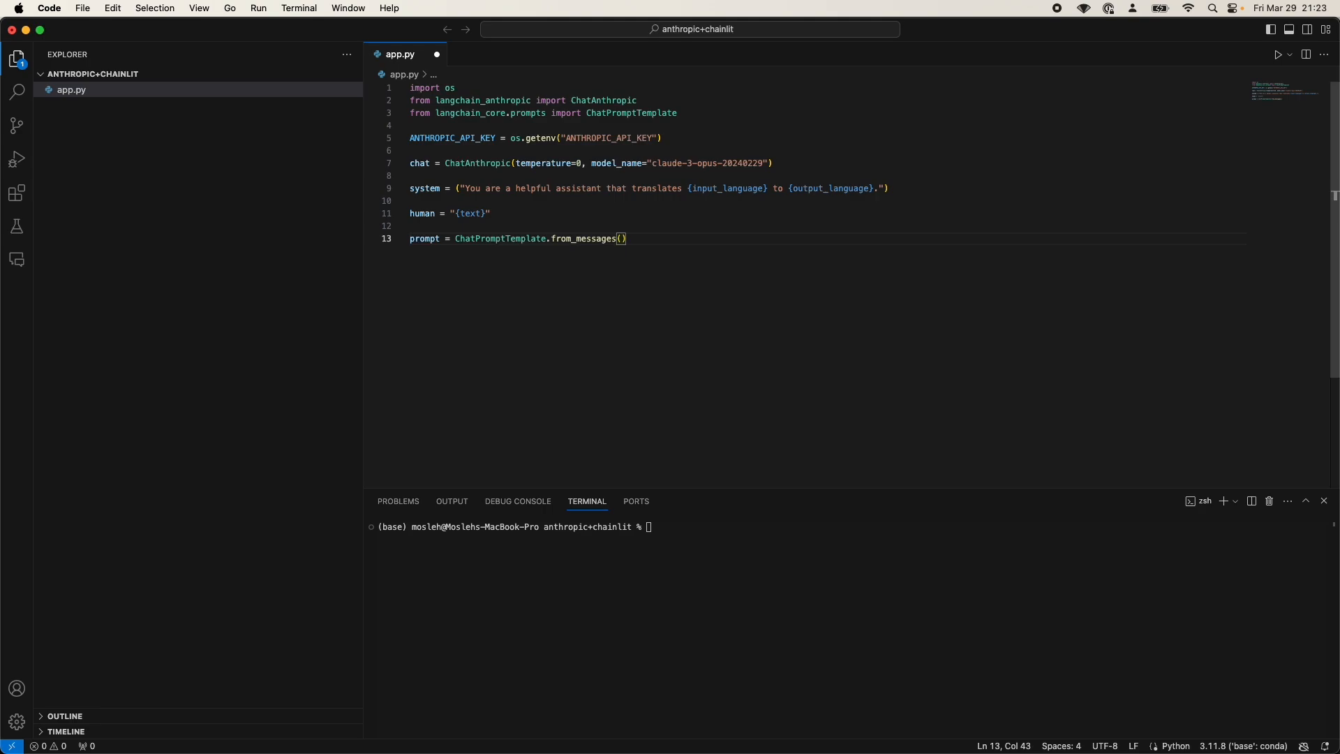
Fill from_messages with system and human tuples, set chain = prompt | chat, and open chain.invoke({})
text([])
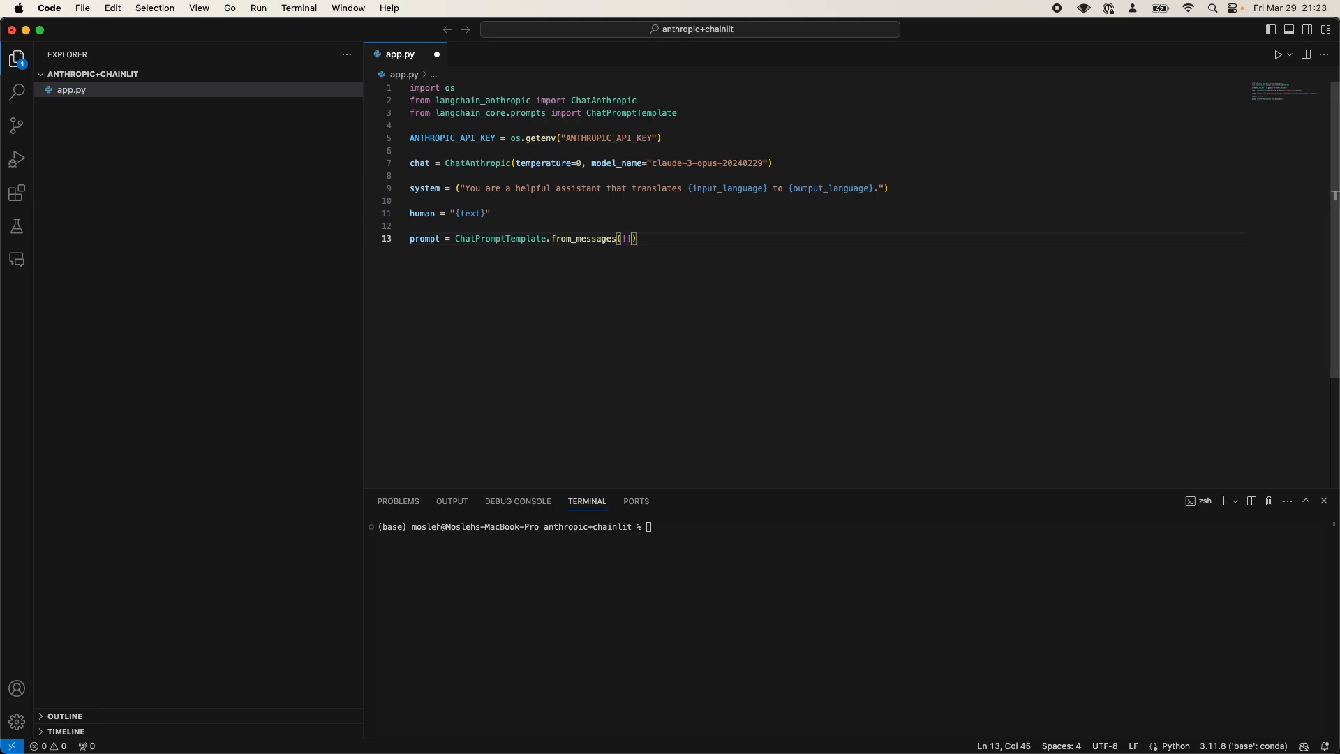
text(()
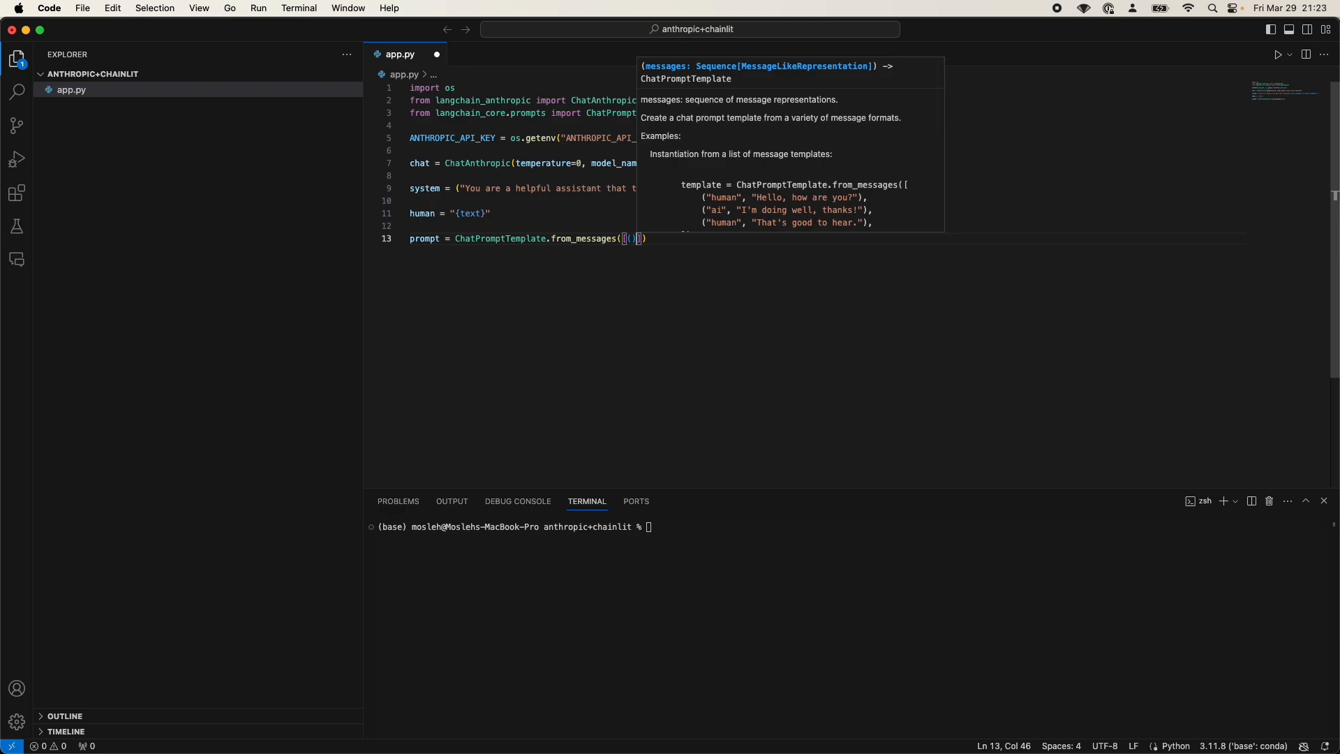
text(chain.in)
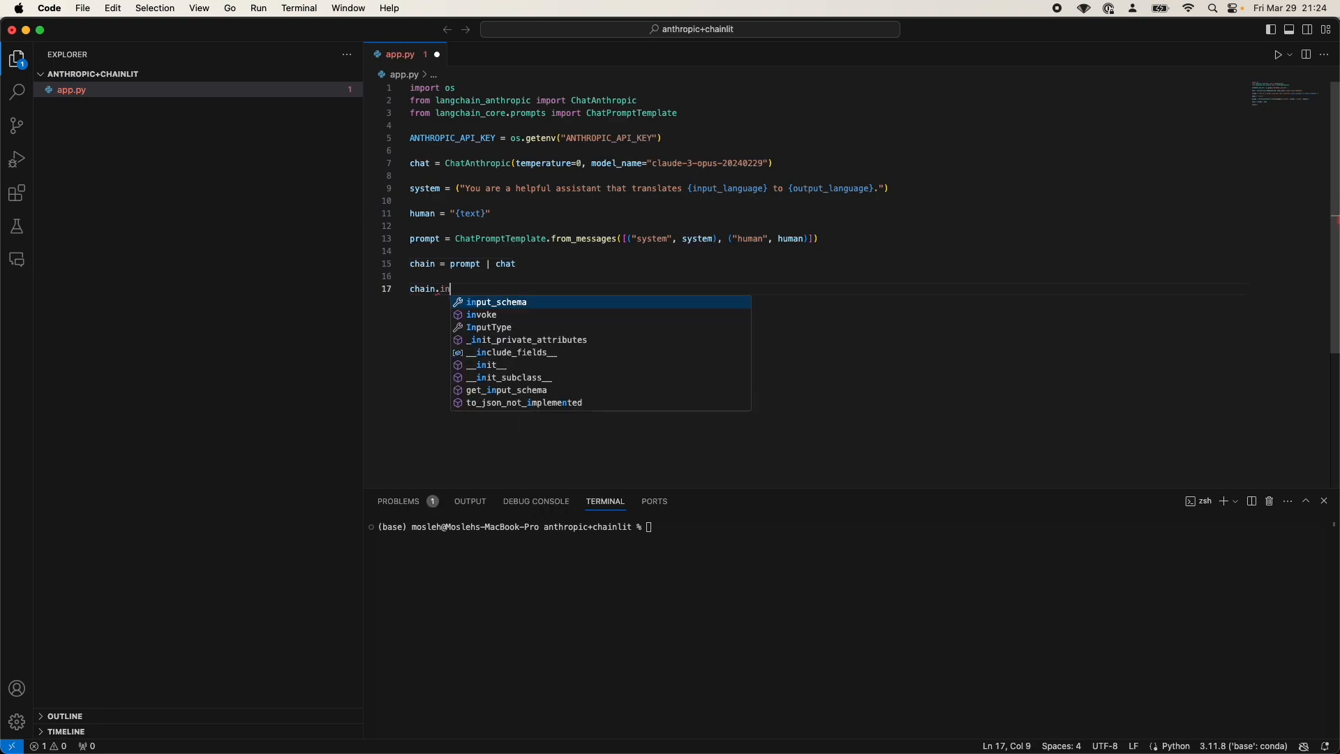
click(481, 315)
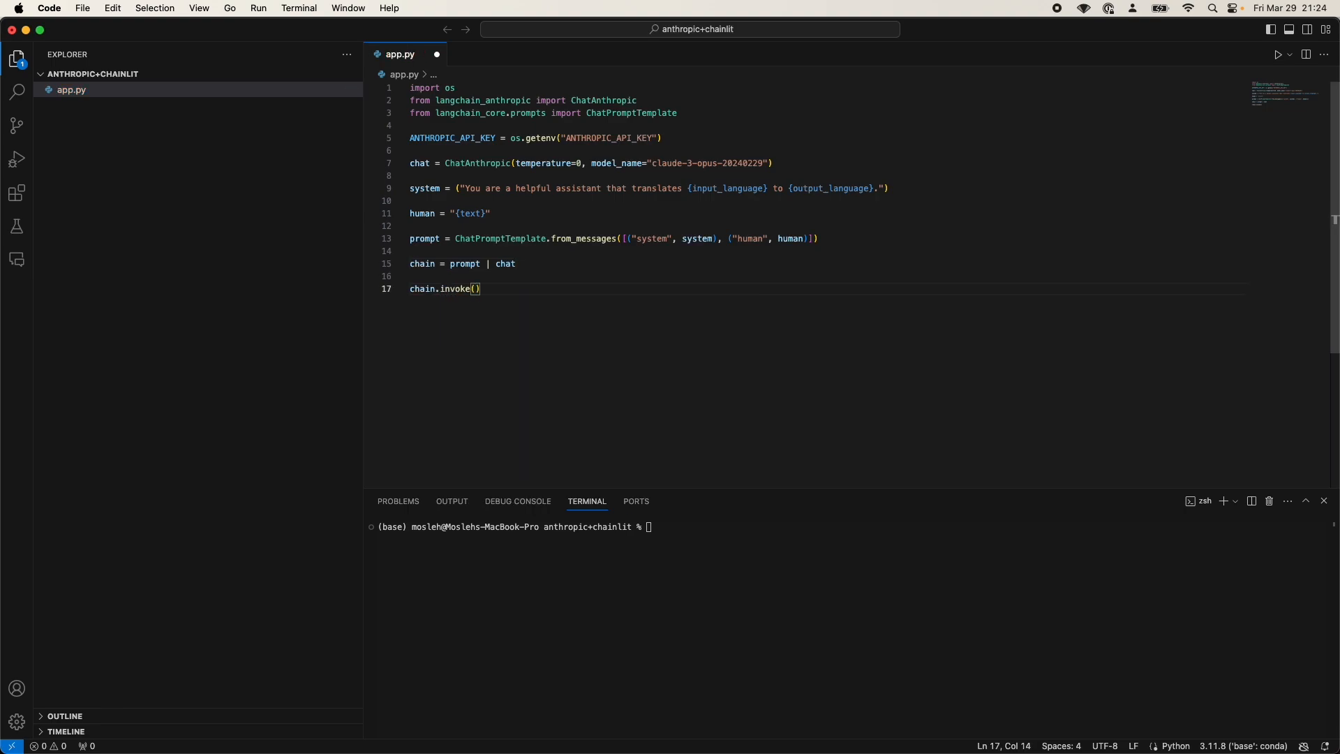
text({})
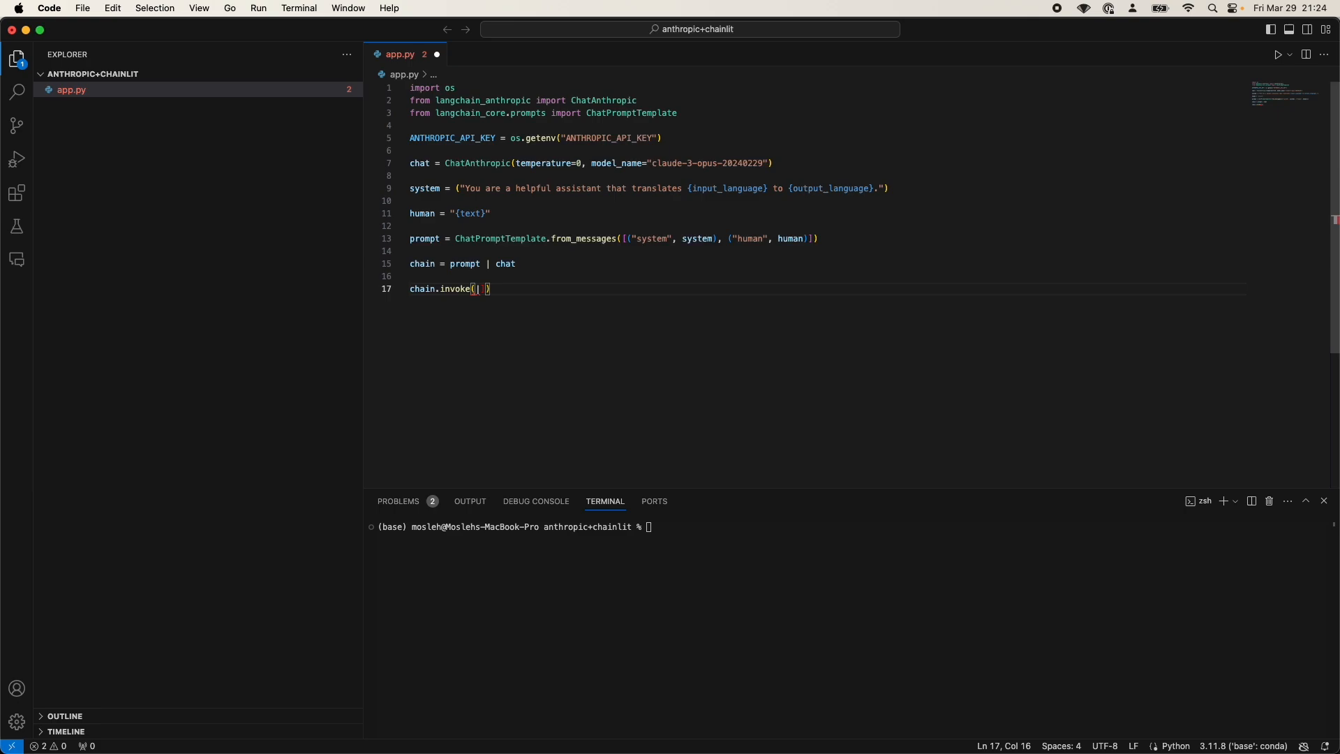
text({})
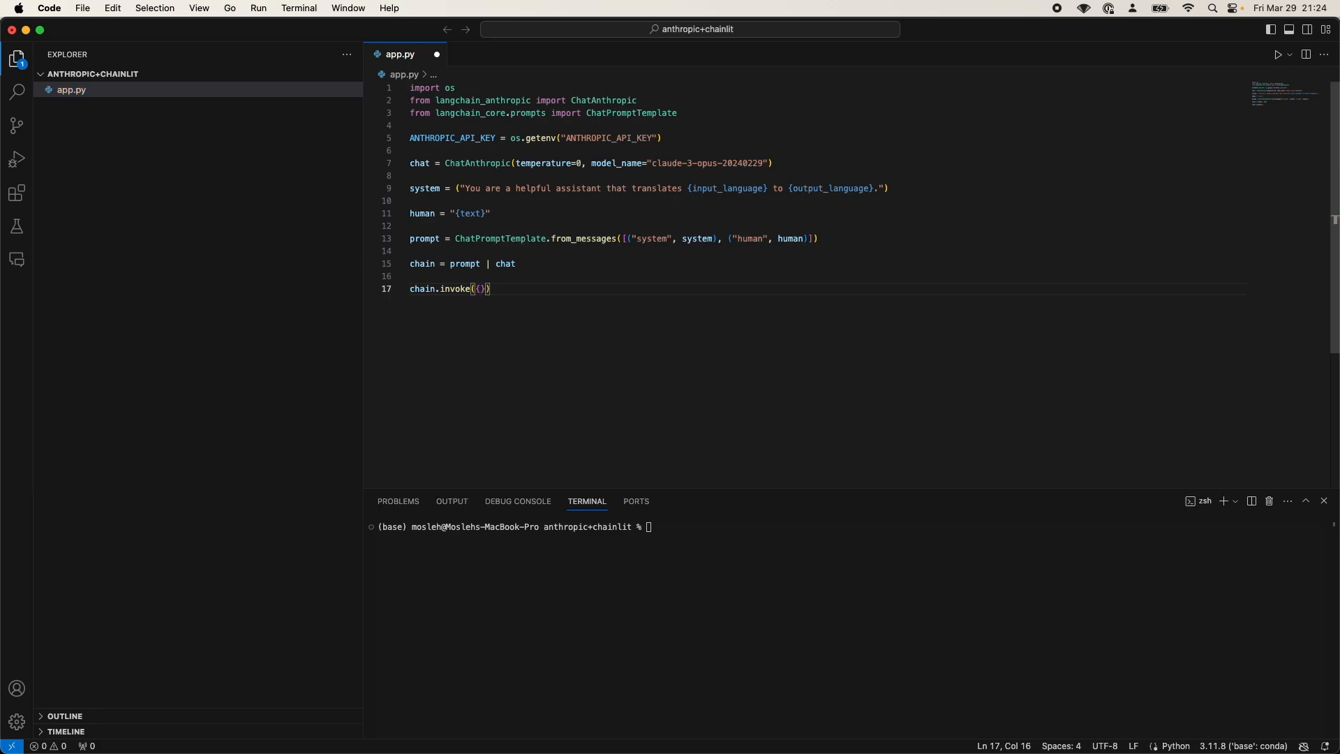
key(Return)
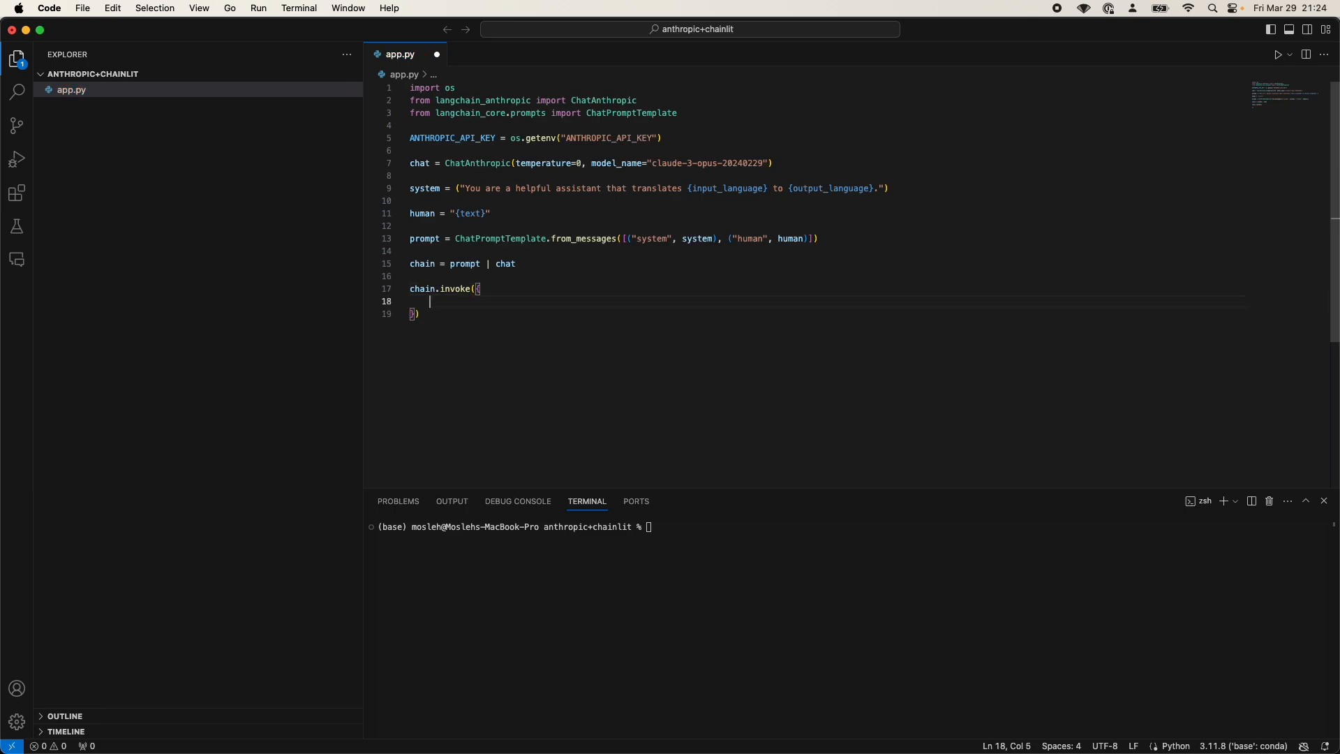
Invoke with input_language English, output_language Swedish, text "I love python", wrapped in print()
text(")
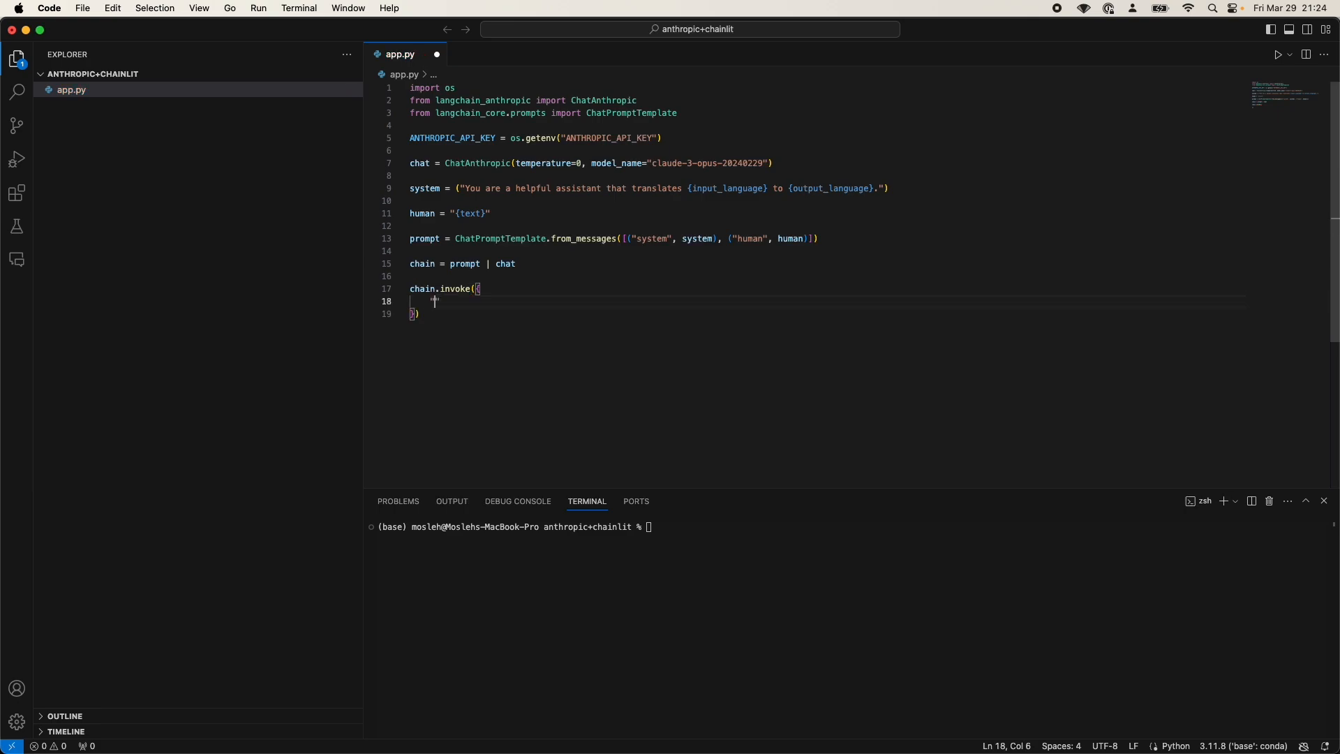
text("input_lang")
text("output_language":)
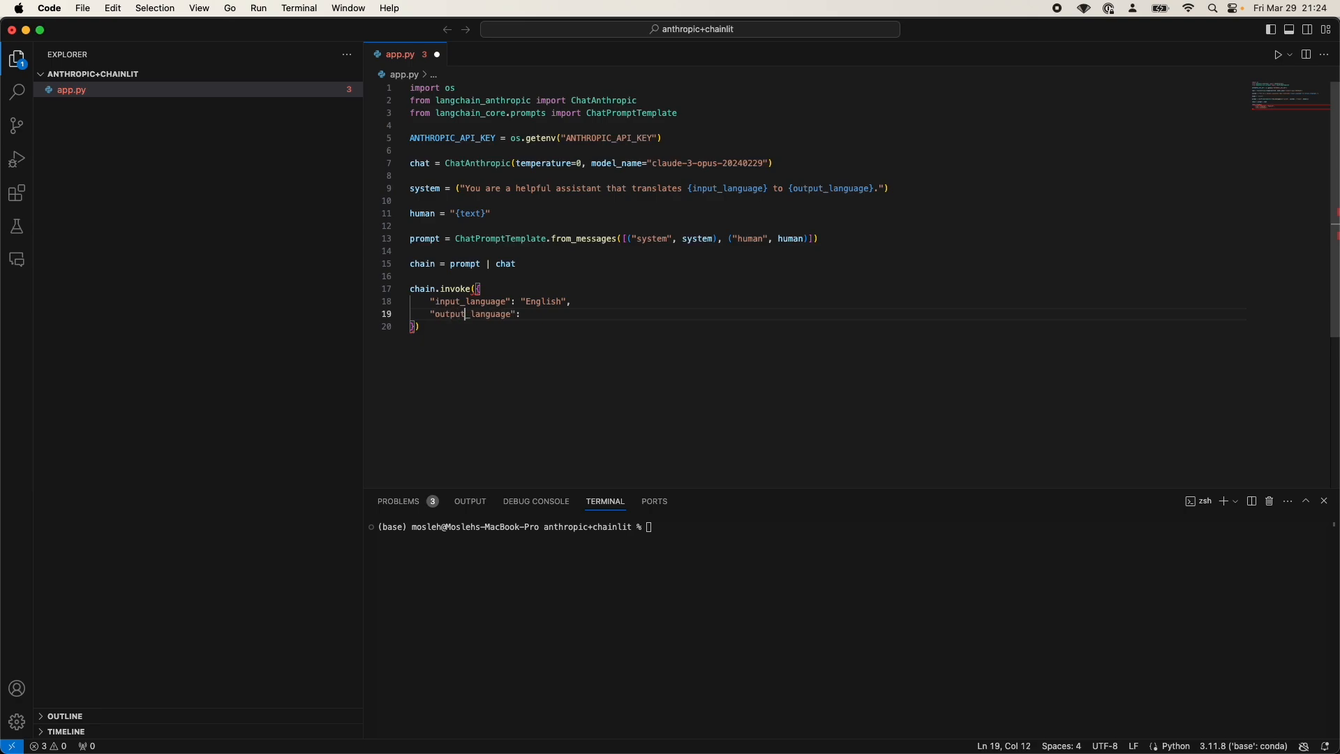
text("Swedish)
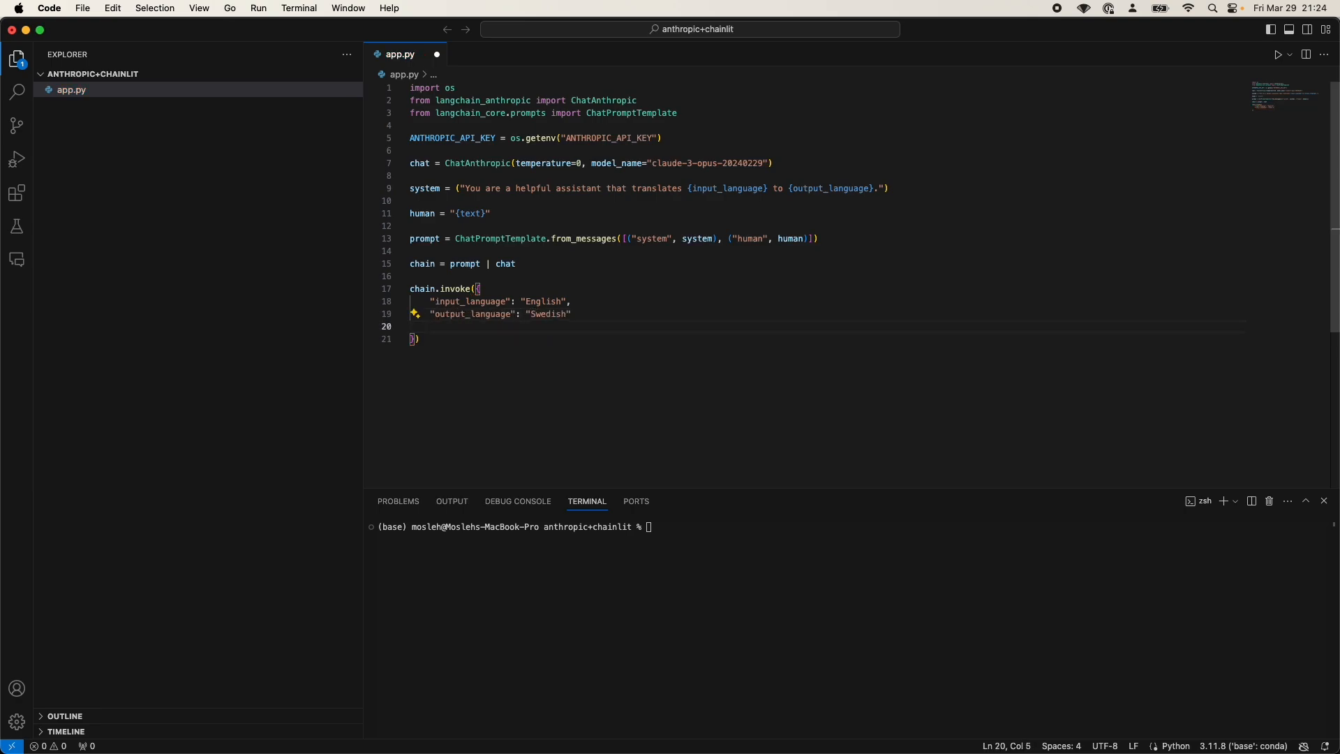
text("text")
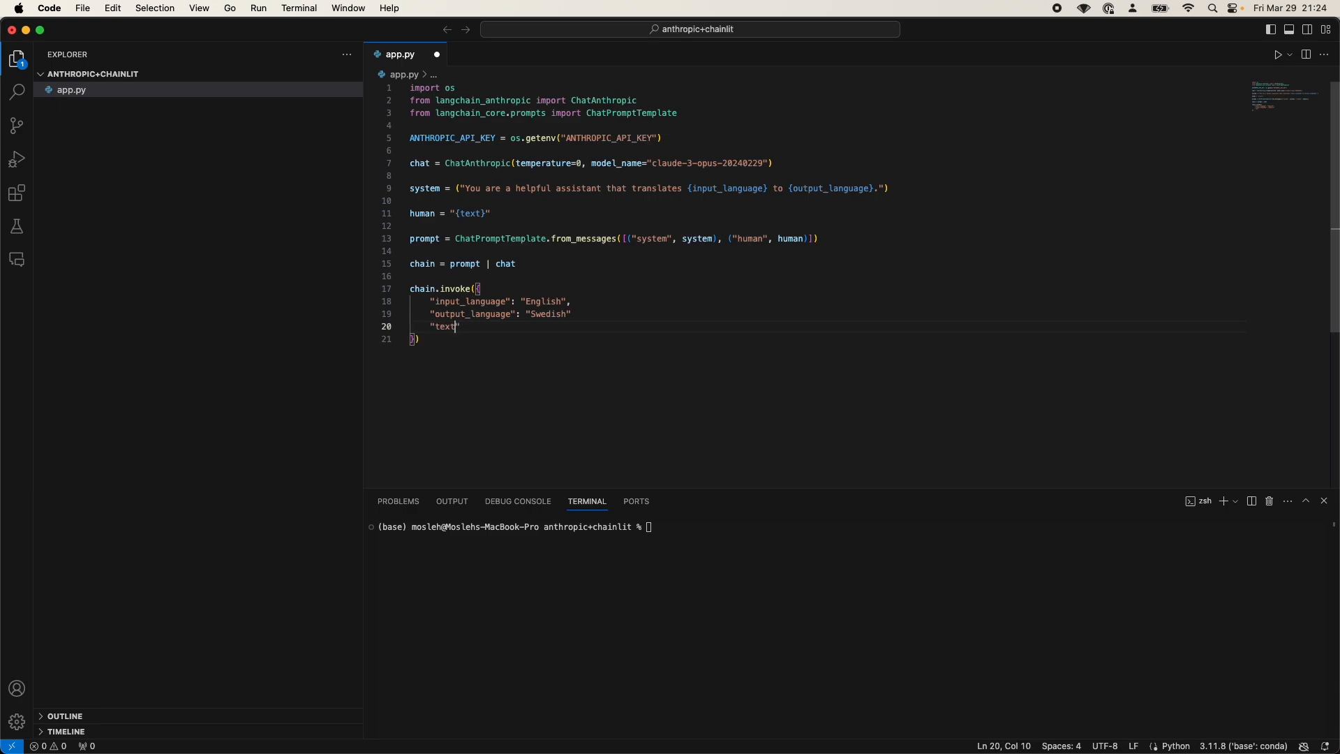
text(: "I)
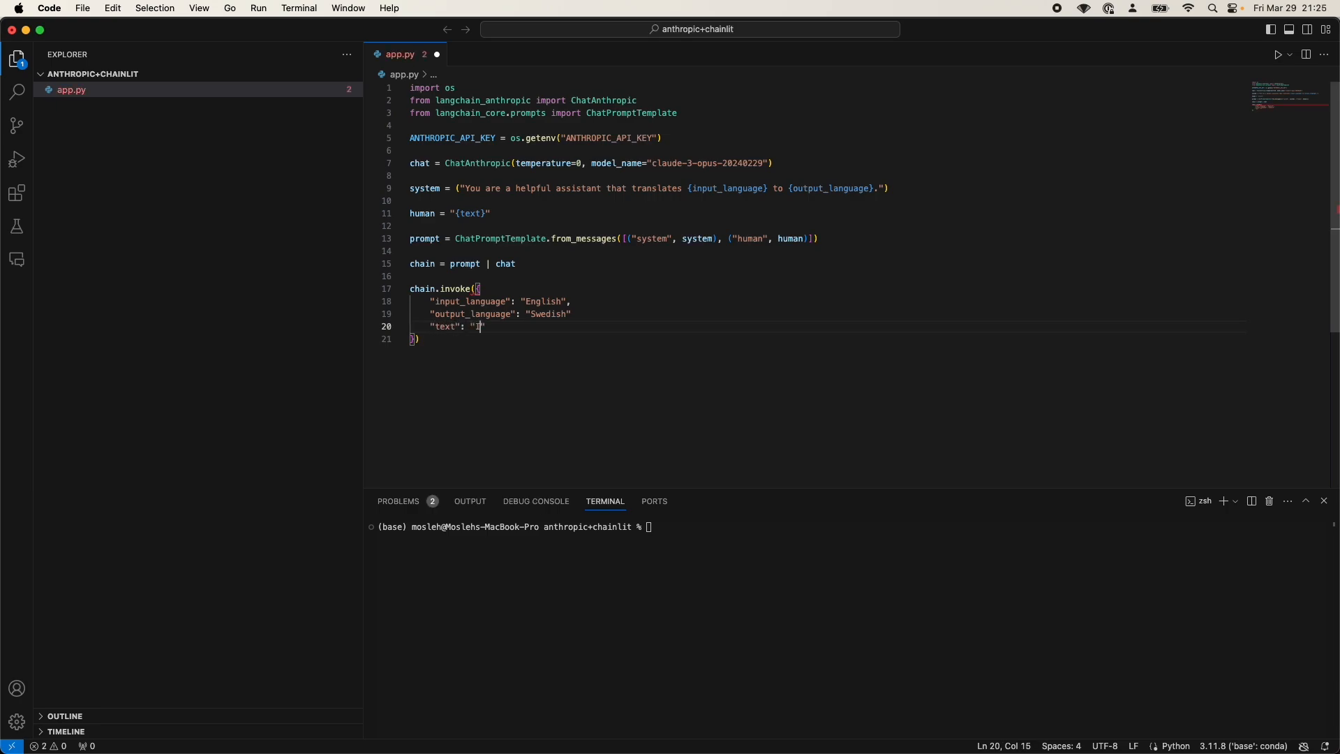
text(I love python)
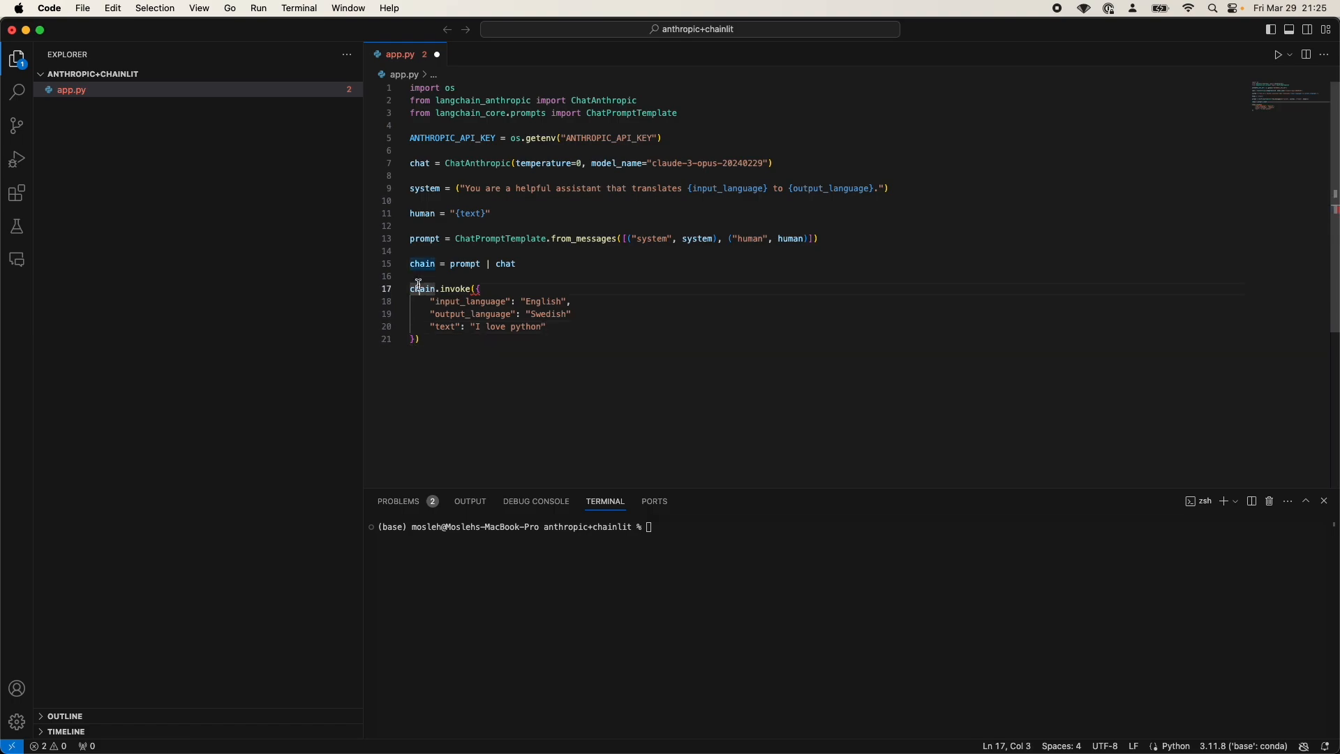
text(print()
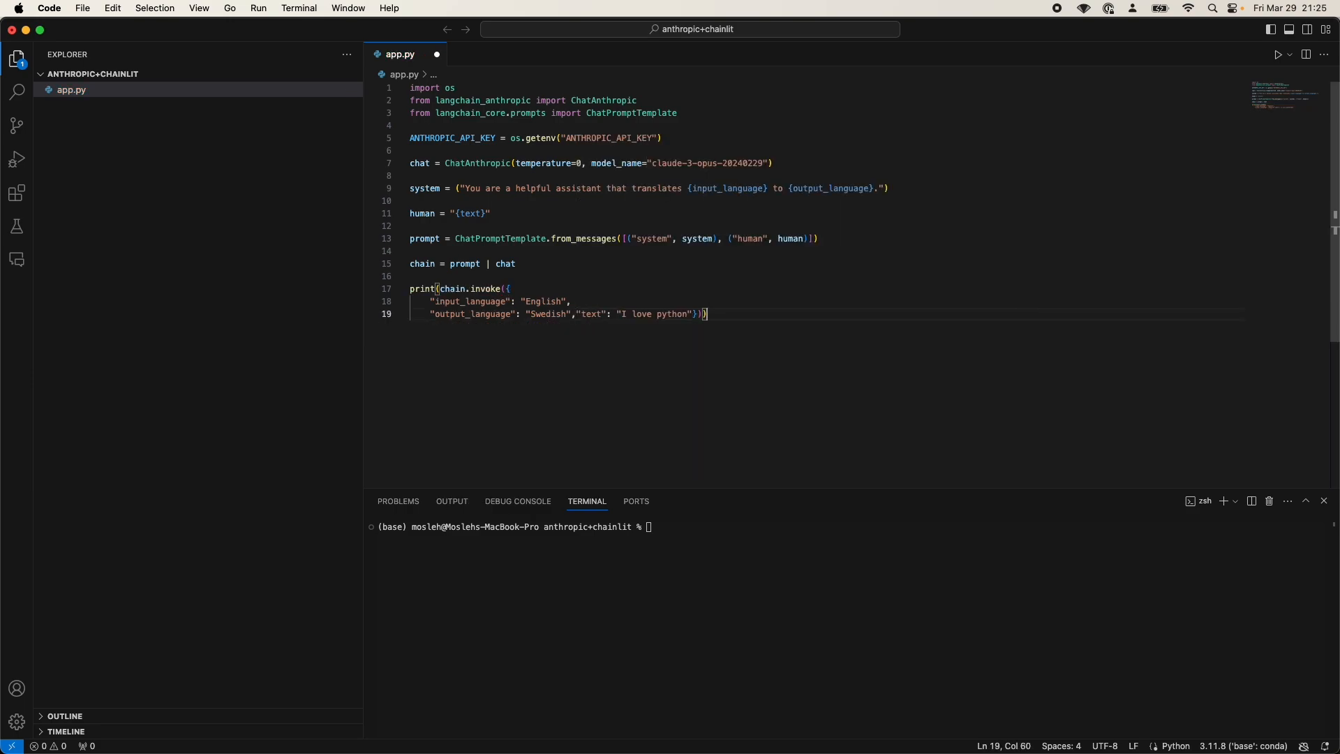
Reformat app.py, passing anthropic_api_key=ANTHROPIC_API_KEY and setting output_language to Korean
click(1278, 54)
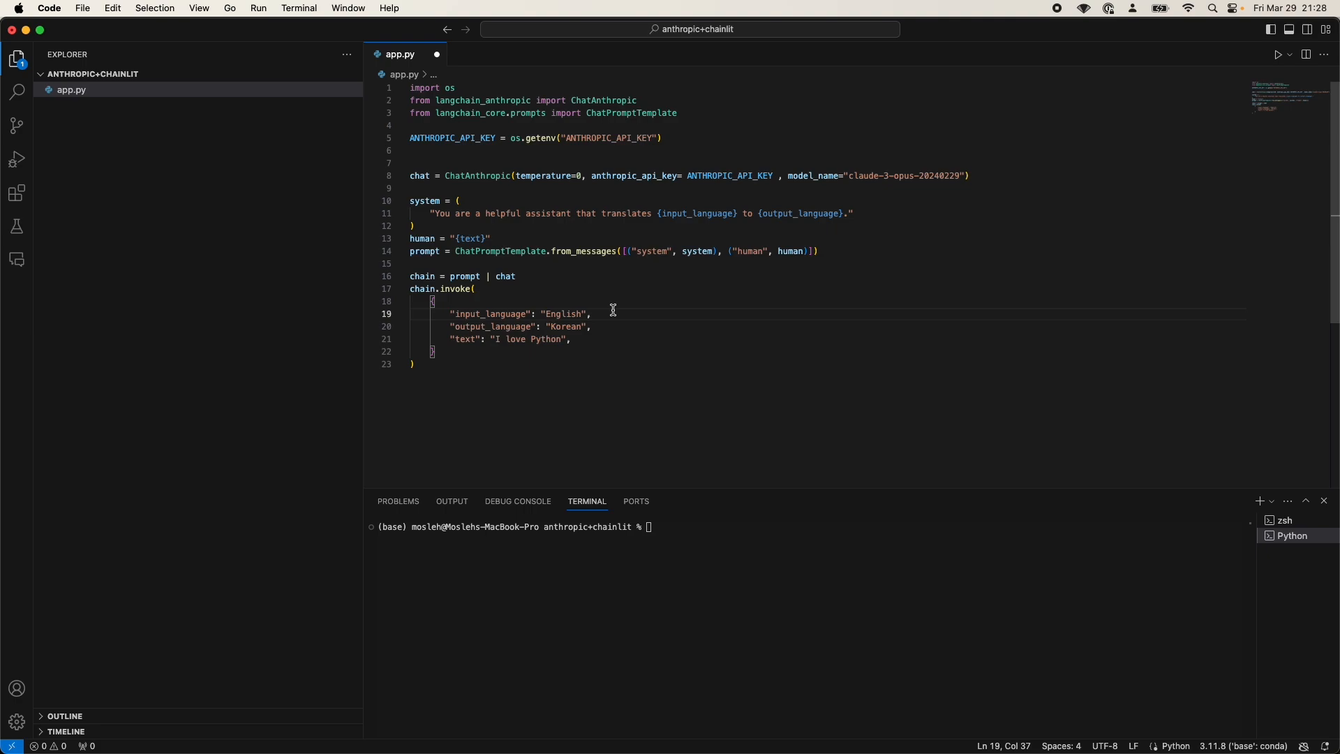
mouse_move(448, 363)
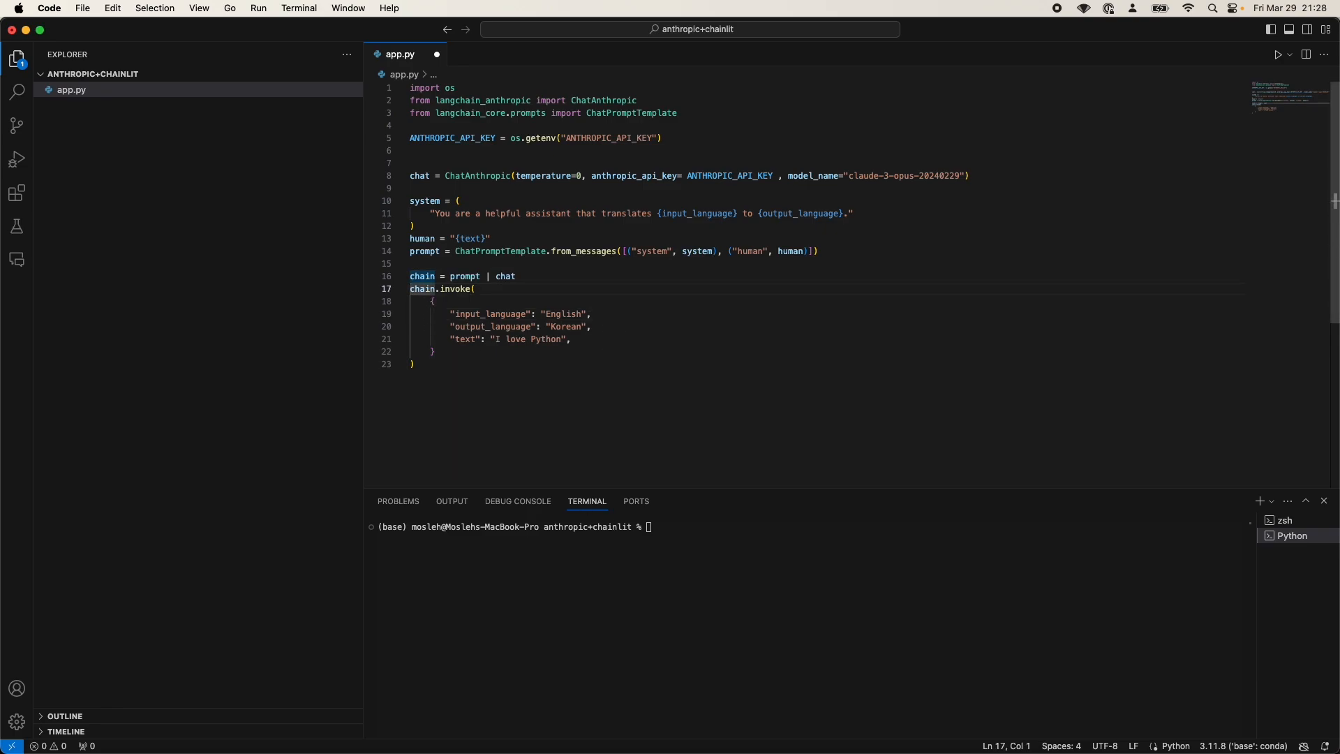
Wrap chain.invoke in print() and change output_language from Korean back to Swedish
text(print()
click(827, 363)
text())
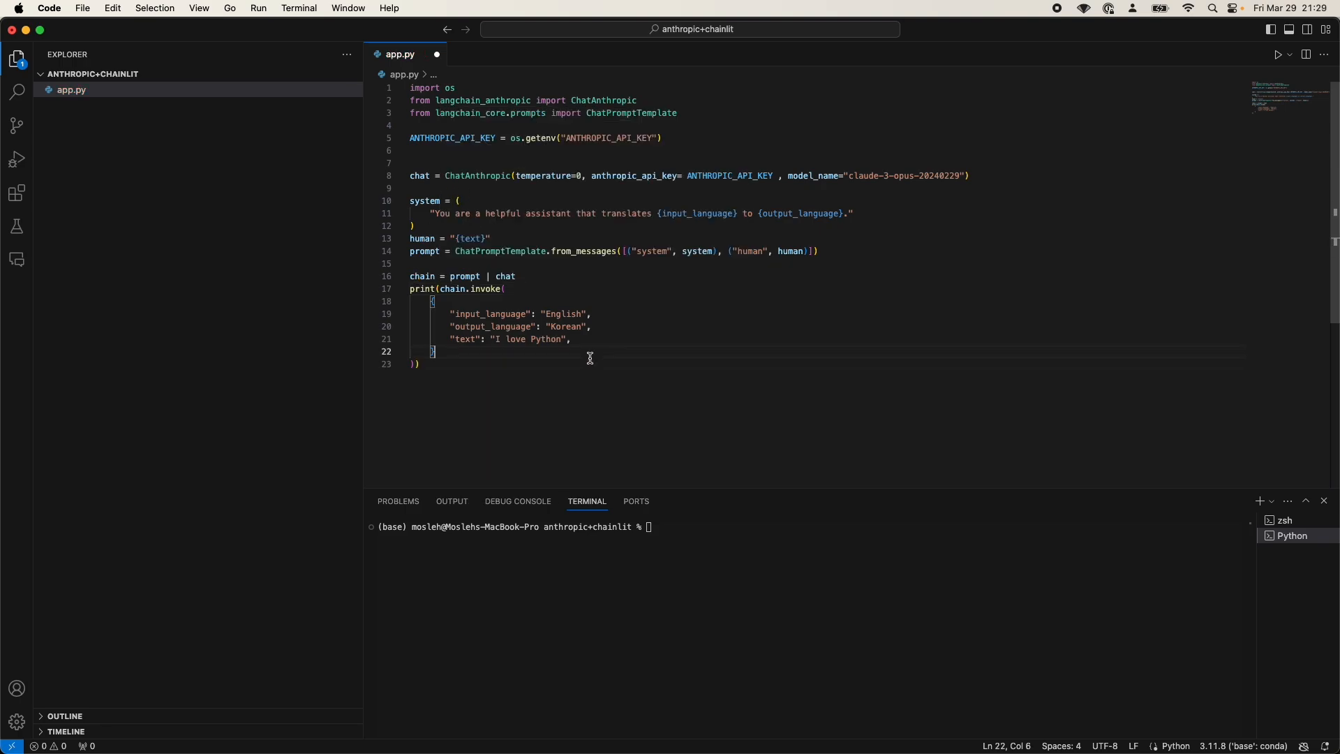
double_click(564, 326)
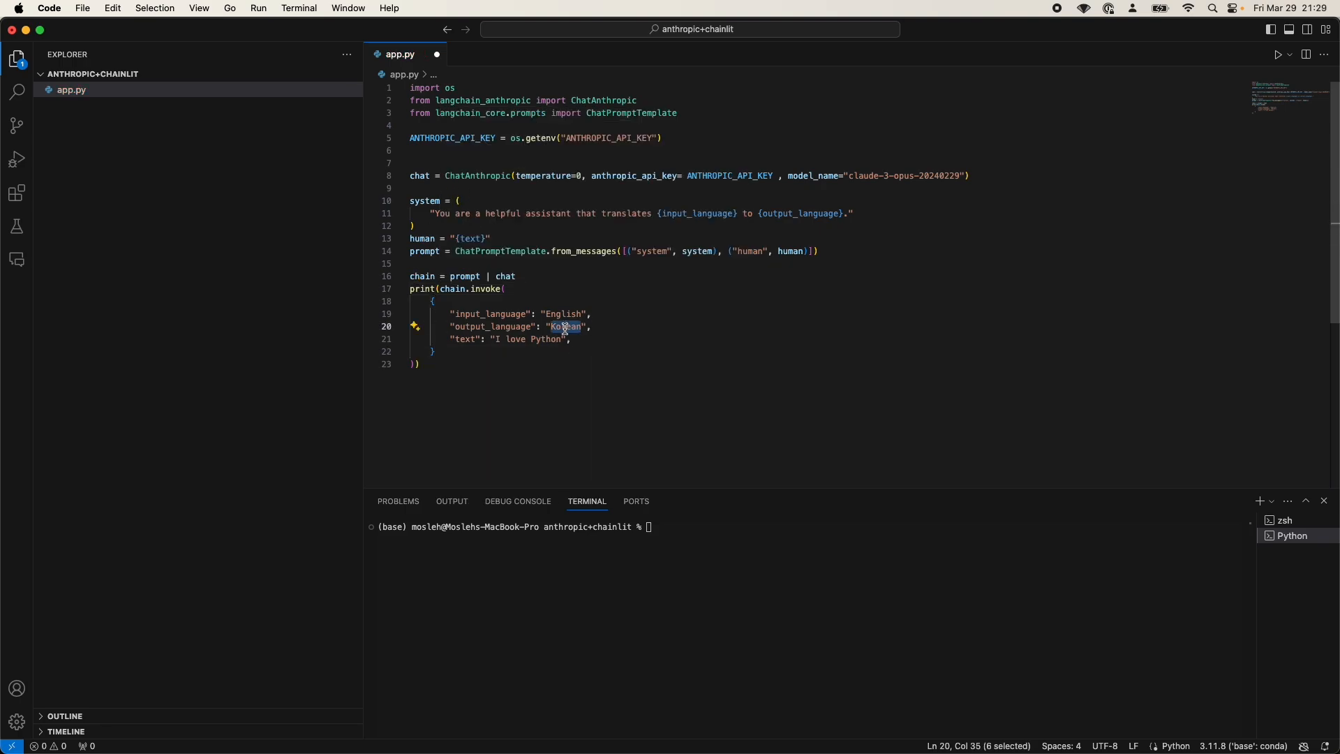
text(Swedish)
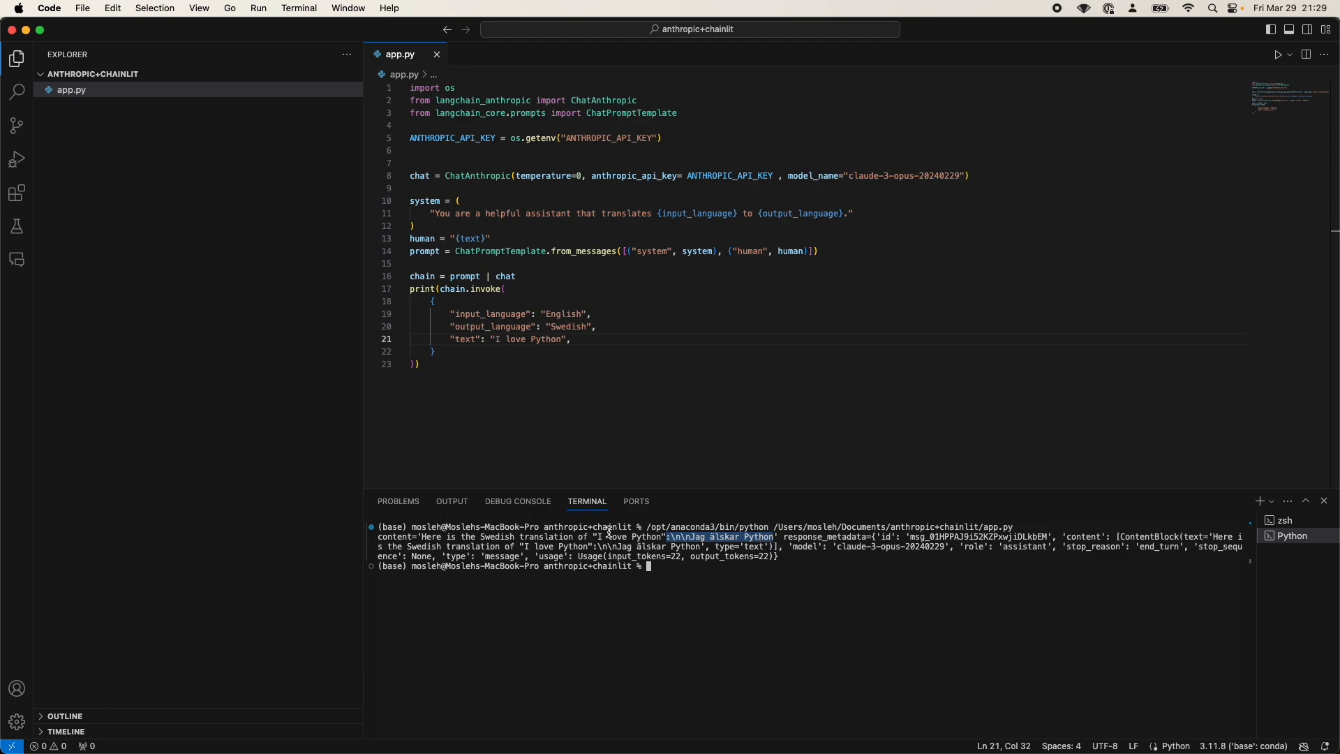
mouse_move(863, 384)
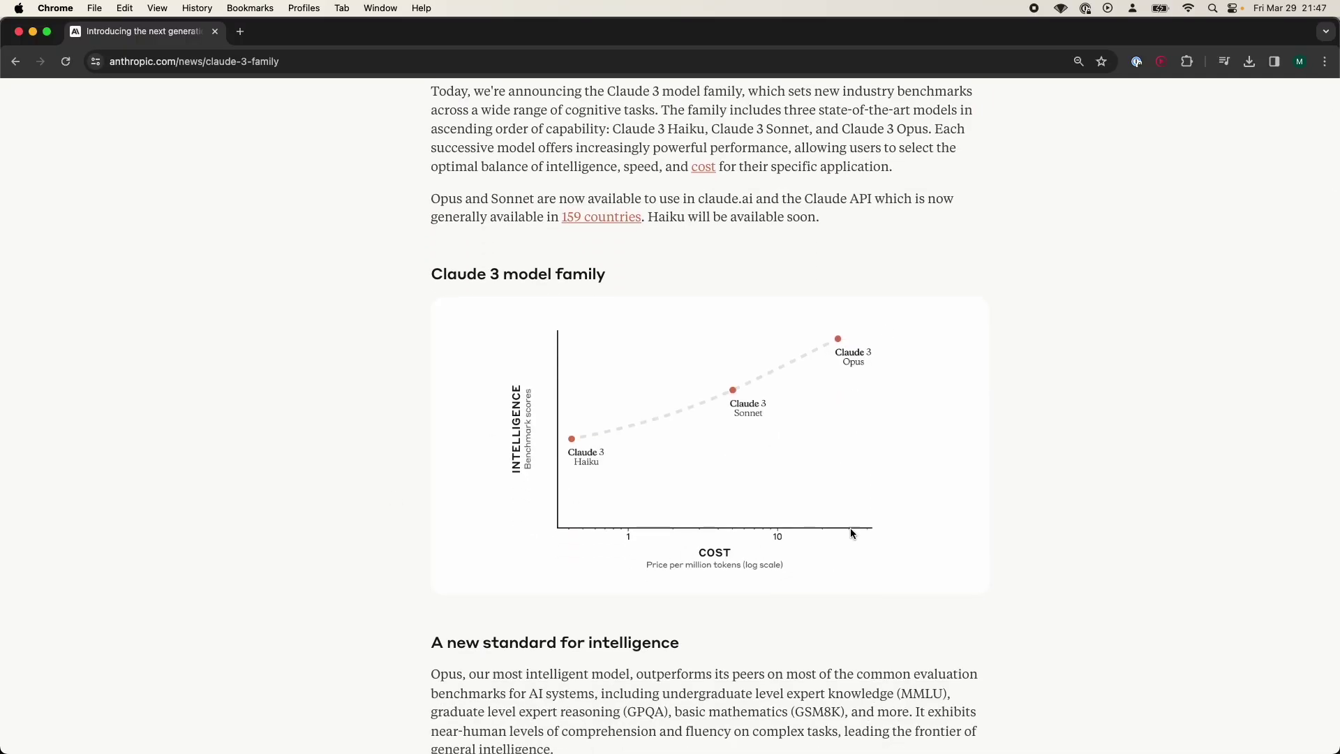
scroll(down, 3)
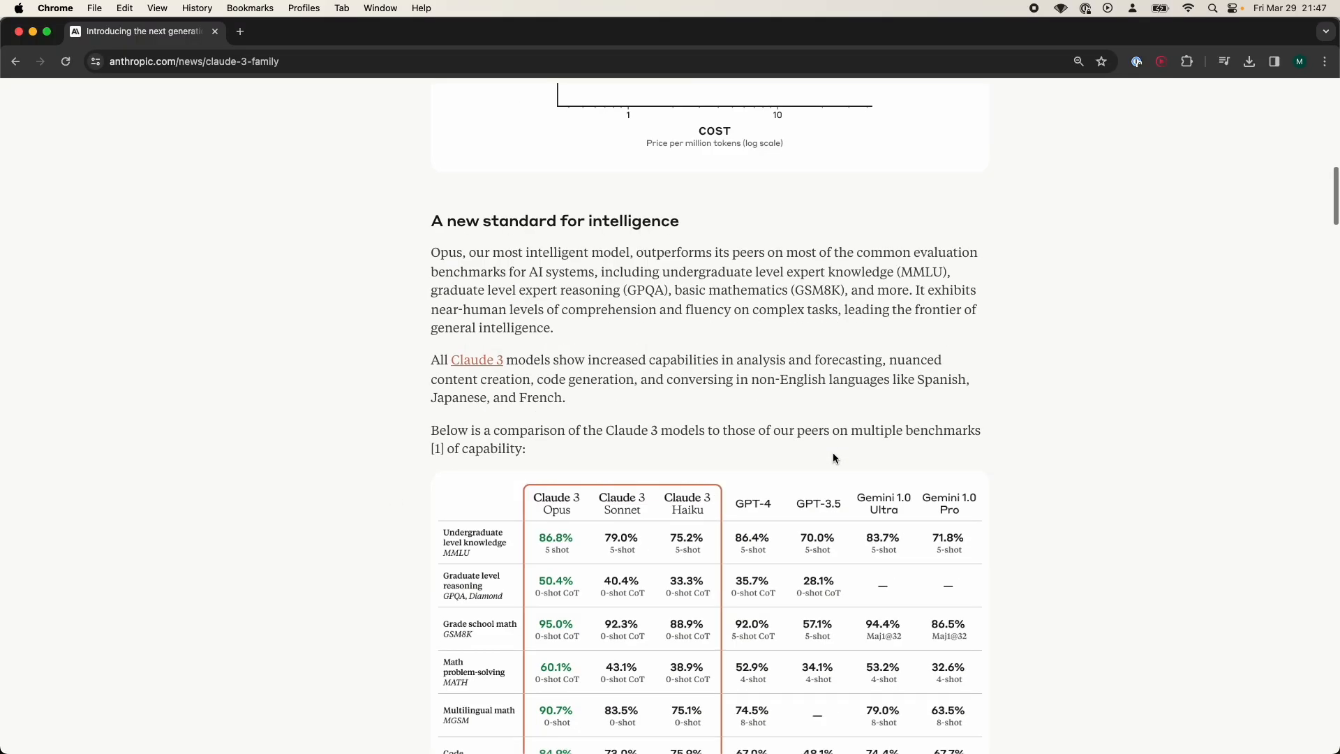
scroll(down, 3)
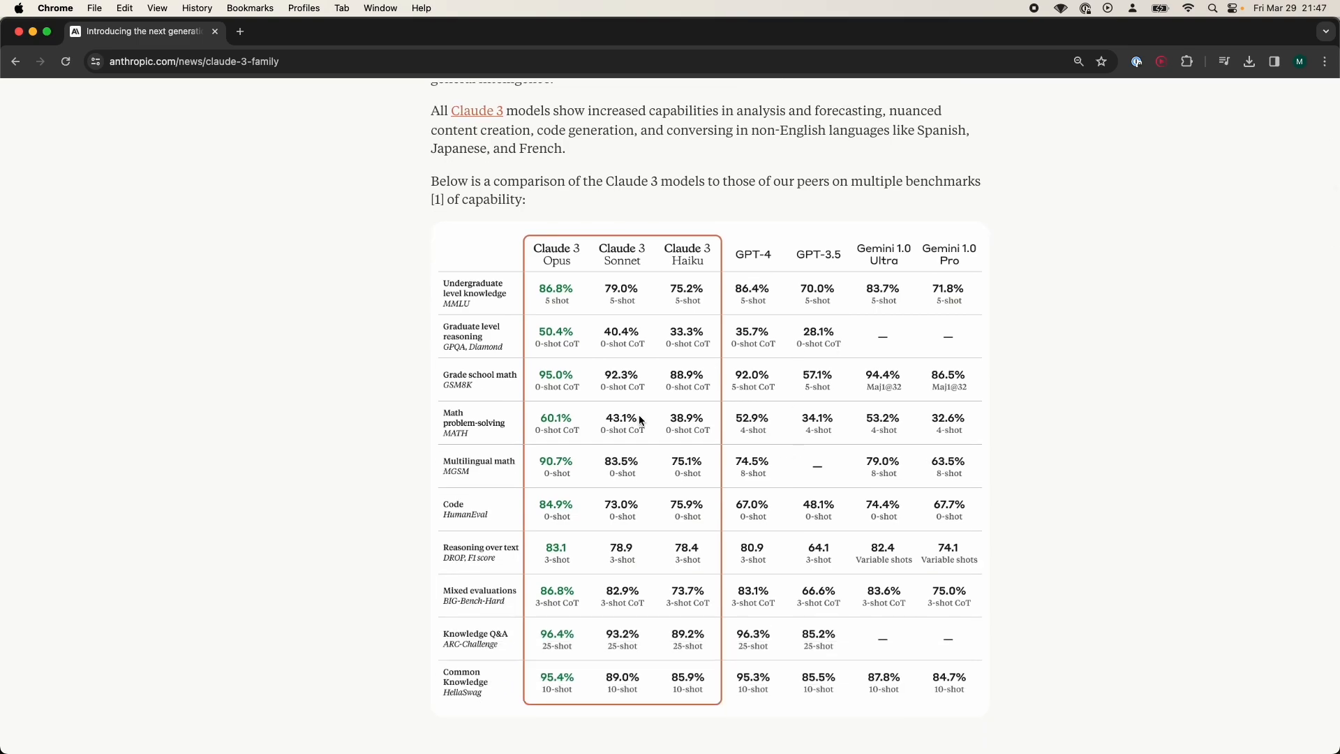